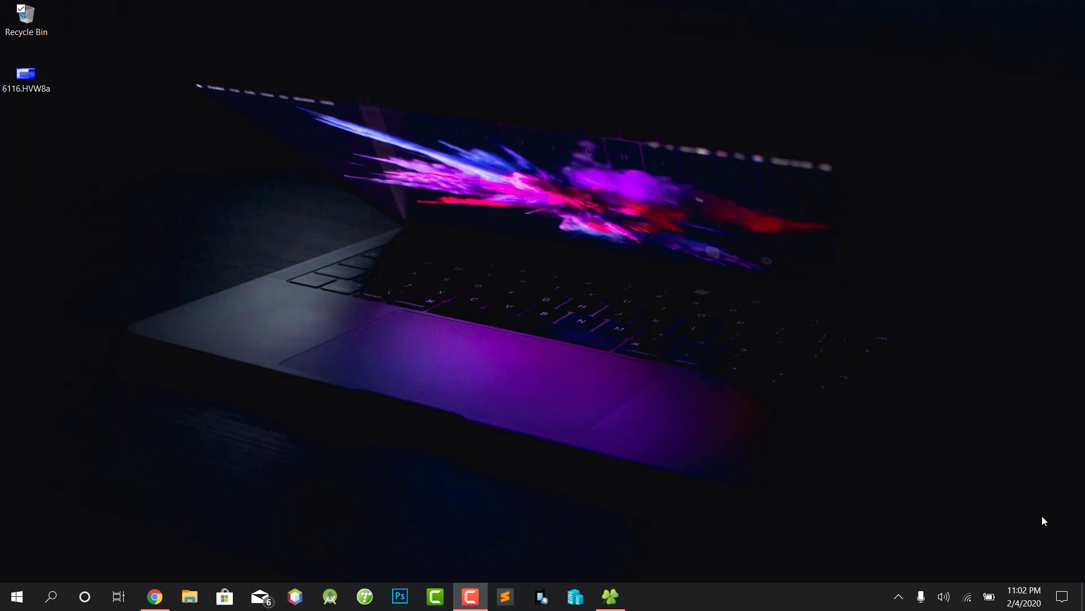
{"action": "mouse_move", "coordinate": [369, 439]}
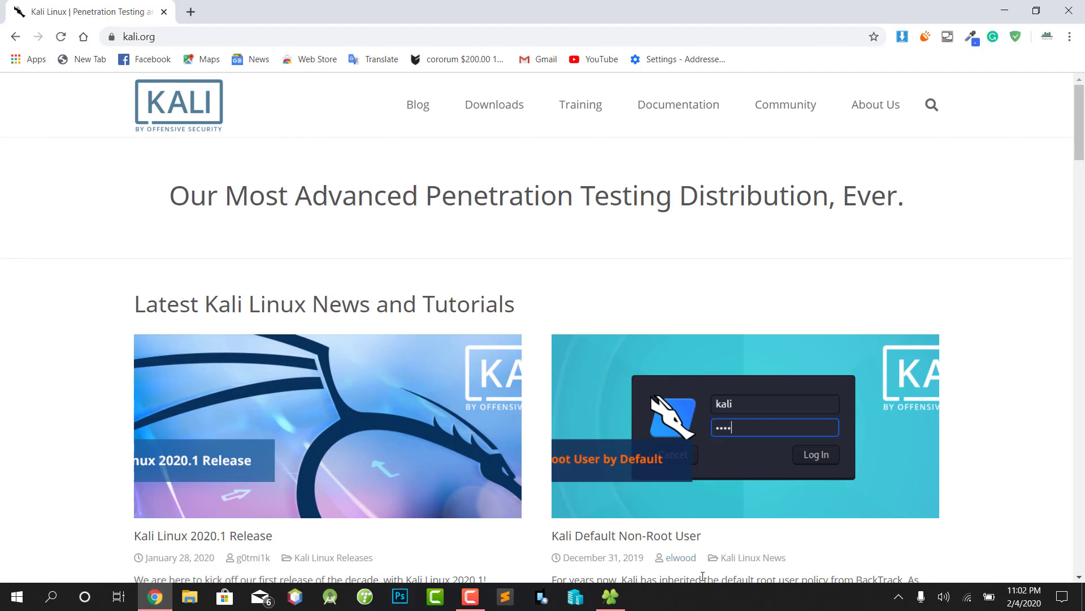
- Go from Kali Downloads to the Offensive Security VM download page link
{"action": "left_click", "coordinate": [494, 105]}
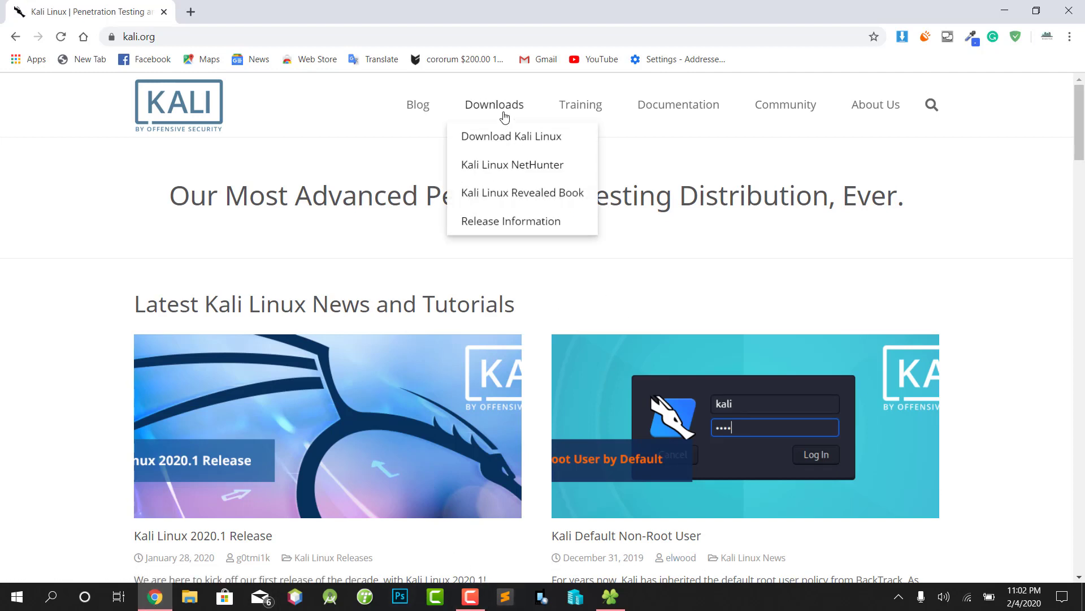
{"action": "left_click", "coordinate": [510, 136]}
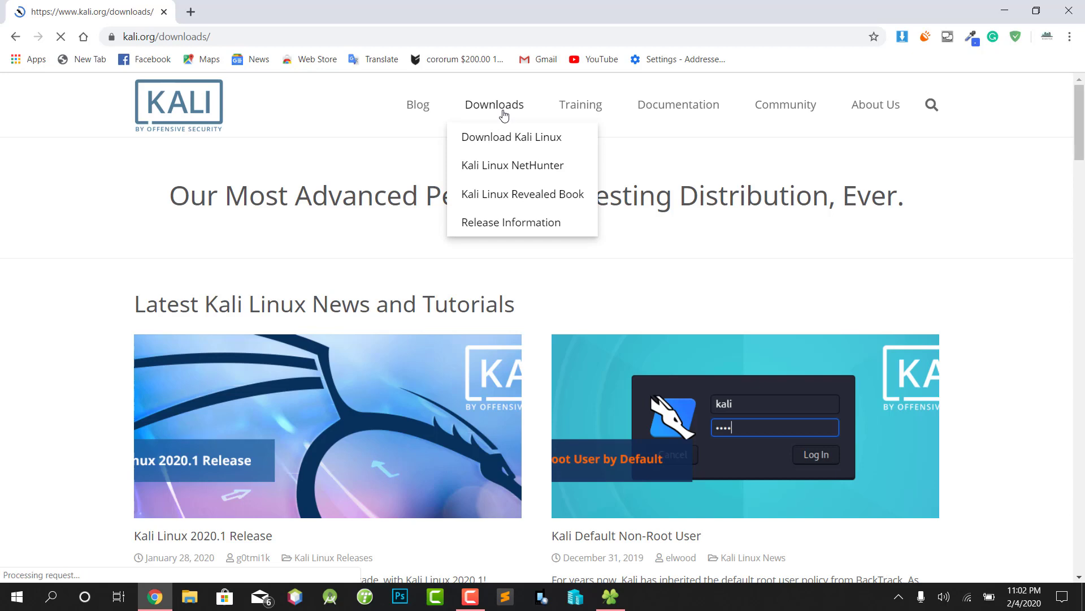
{"action": "left_click", "coordinate": [512, 137]}
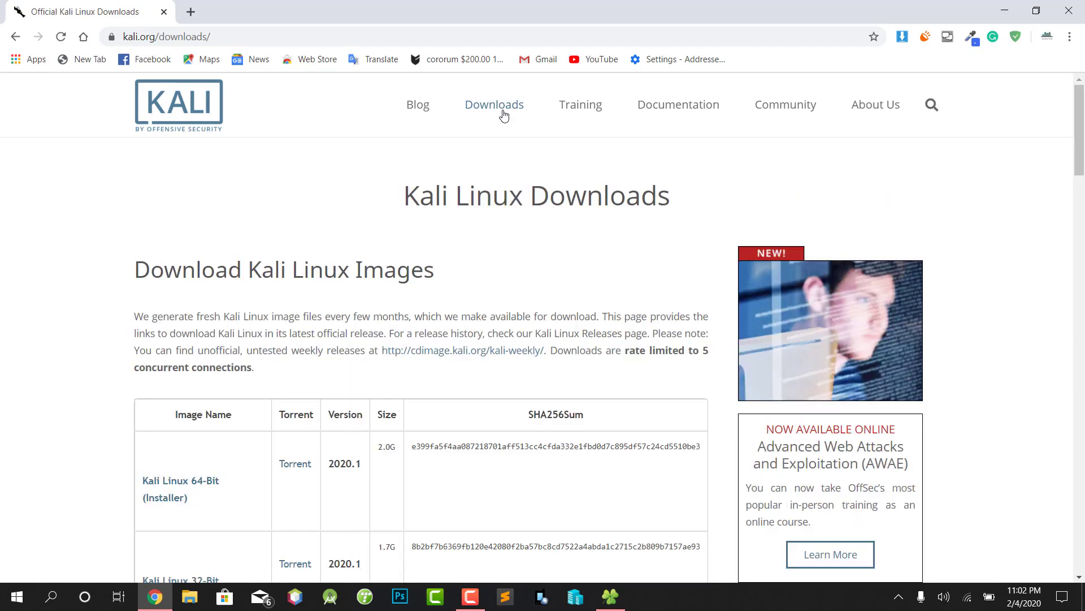
{"action": "scroll", "scroll_direction": "down", "scroll_amount": 3}
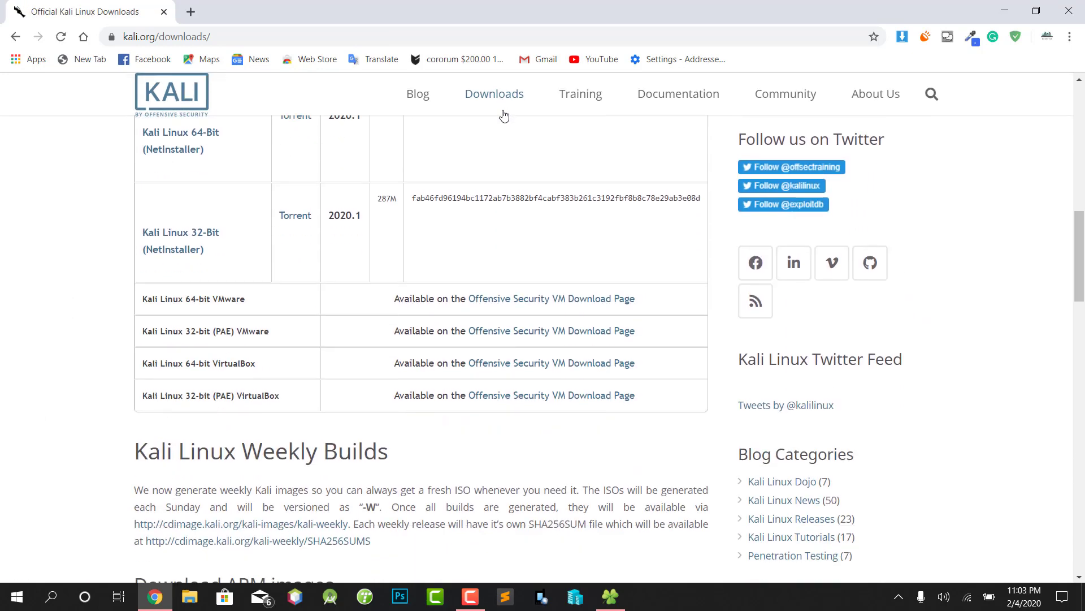
{"action": "scroll", "scroll_direction": "down", "scroll_amount": 3}
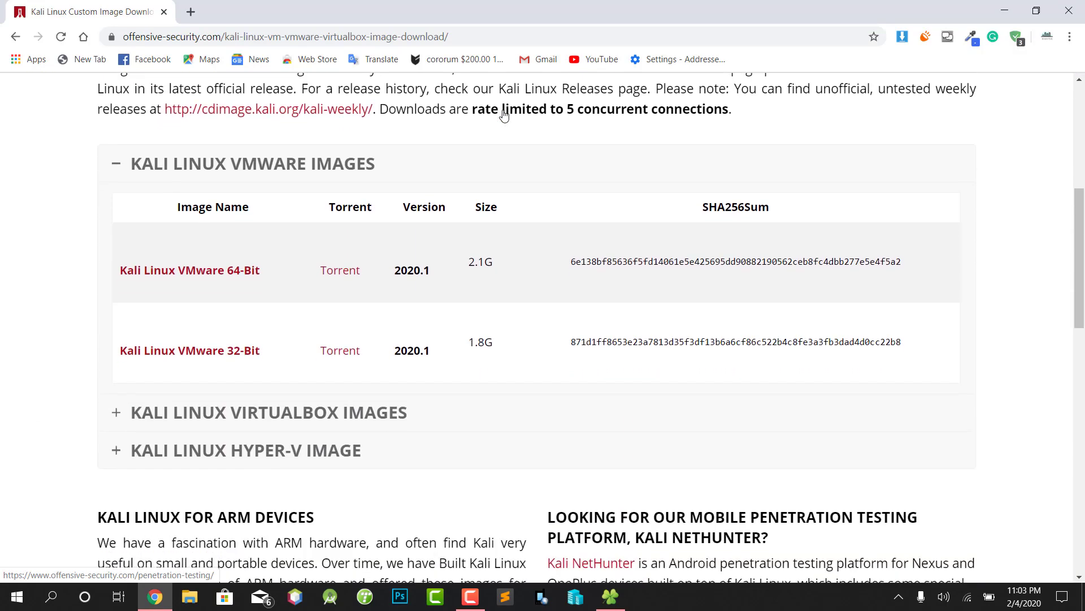
- Expand the Kali Linux Hyper-V image section to show the 64-bit 2019.4 image
{"action": "scroll", "scroll_direction": "down", "scroll_amount": 3}
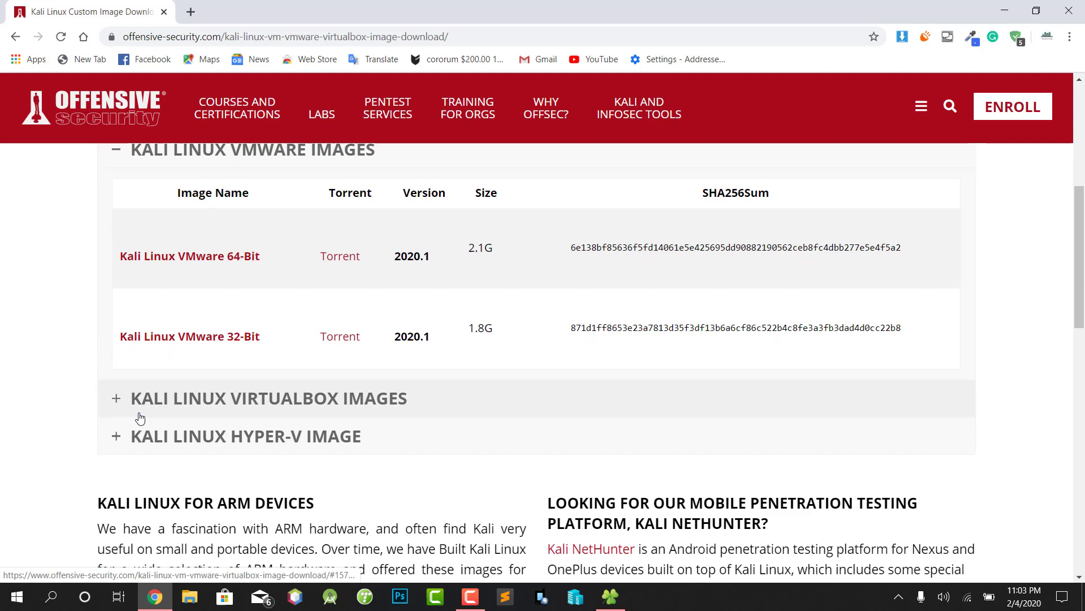
{"action": "left_click", "coordinate": [246, 436]}
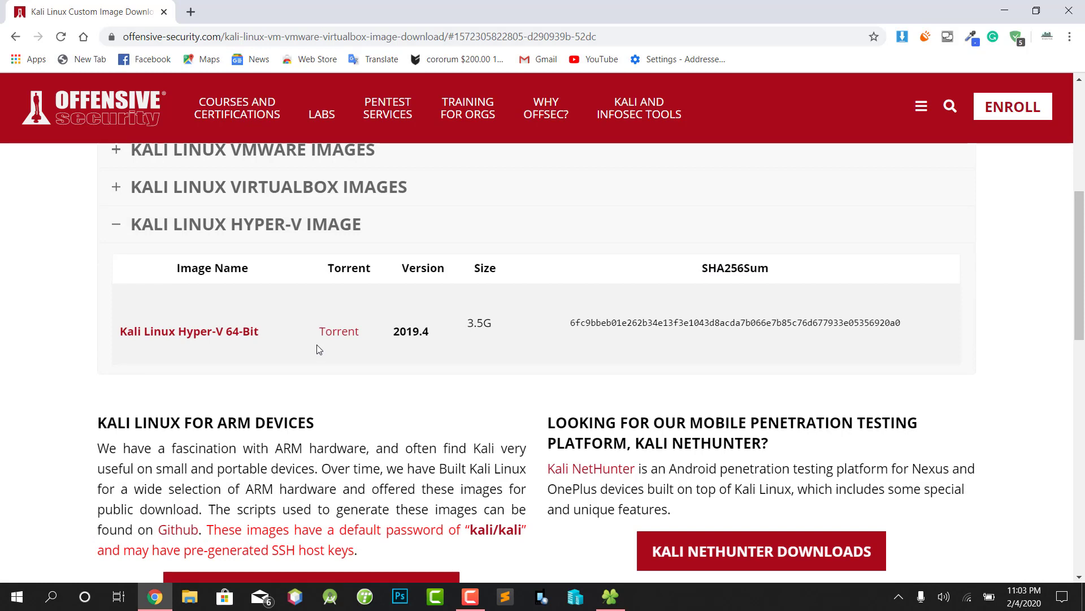
{"action": "mouse_move", "coordinate": [223, 344]}
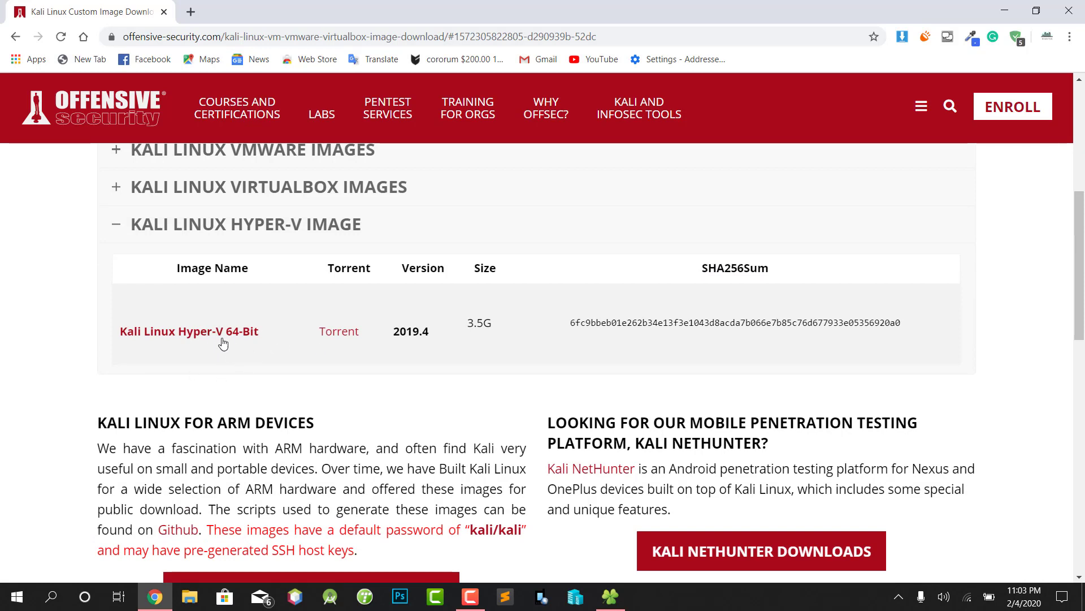
{"action": "mouse_move", "coordinate": [228, 354]}
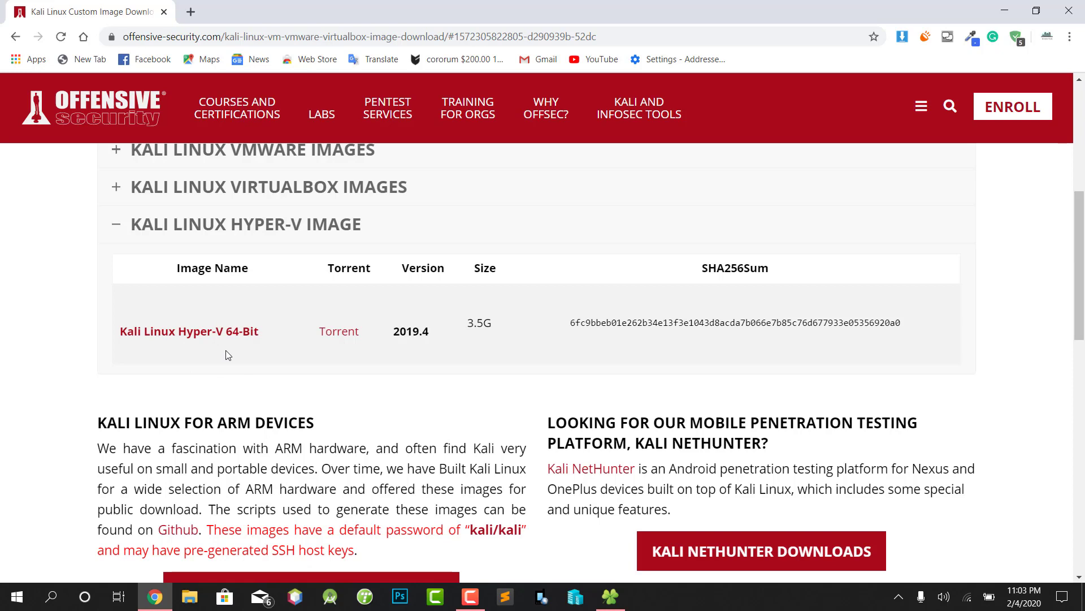
{"action": "mouse_move", "coordinate": [1069, 6]}
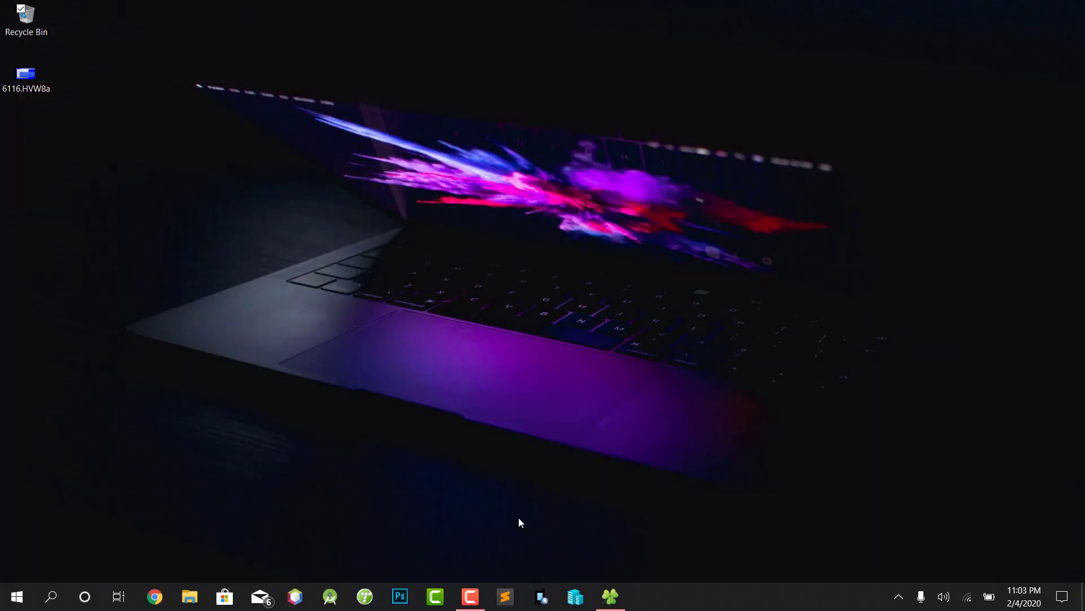
{"action": "mouse_move", "coordinate": [556, 552]}
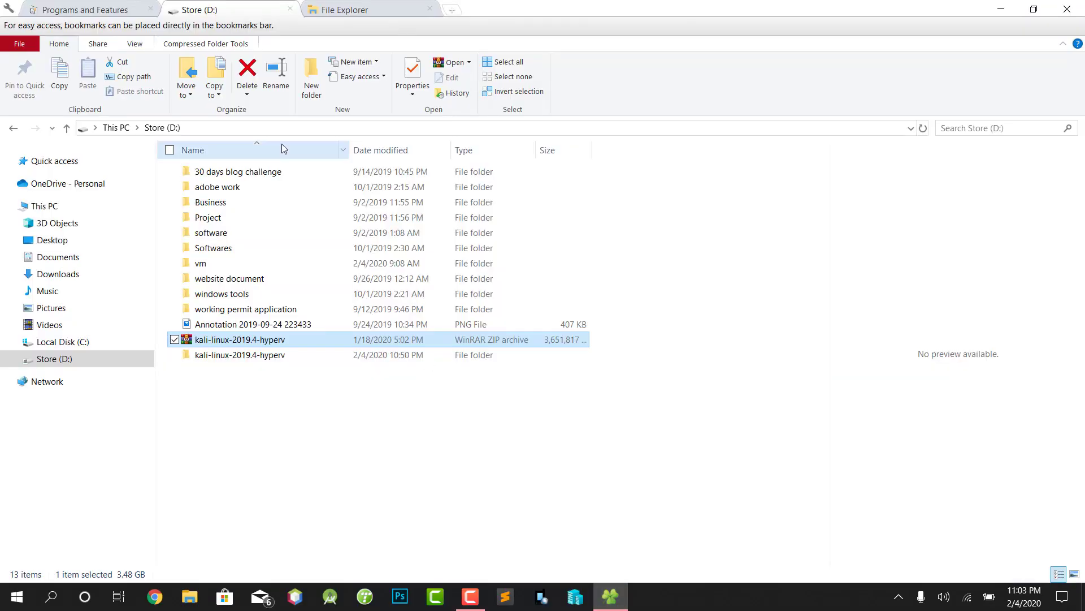
- Bring up the window holding the kali-linux-2019.4-hyperv archive and folder on Store (D:)
{"action": "left_click", "coordinate": [85, 10]}
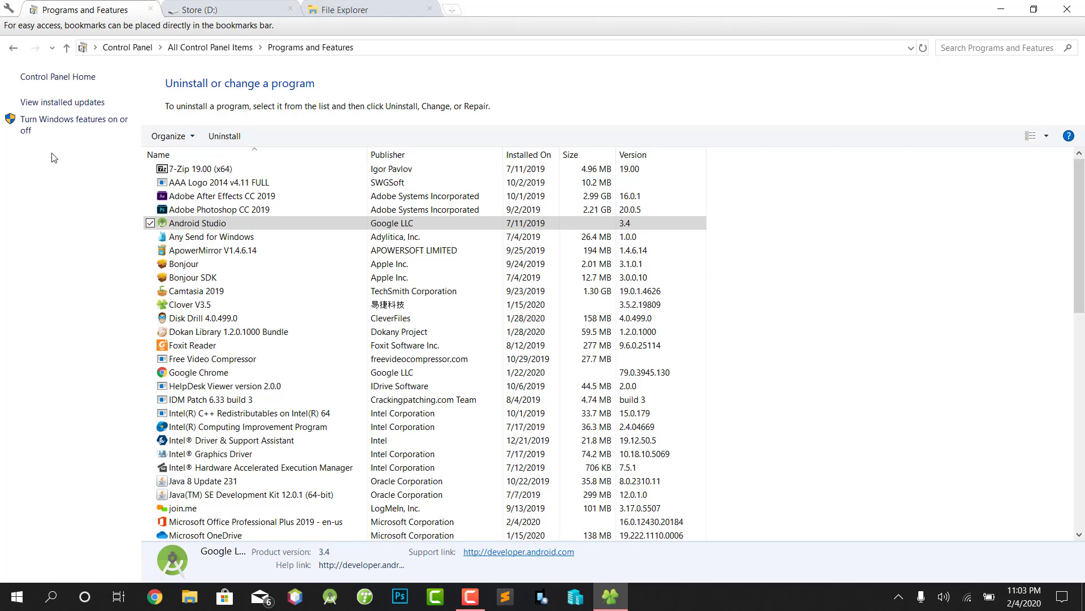
{"action": "mouse_move", "coordinate": [51, 127]}
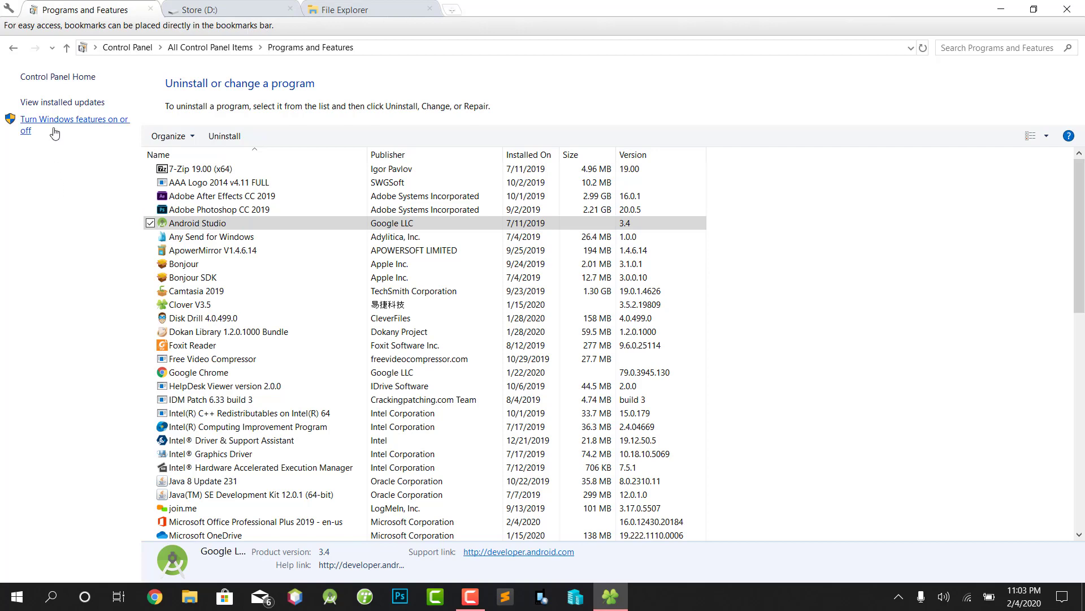
{"action": "mouse_move", "coordinate": [195, 25]}
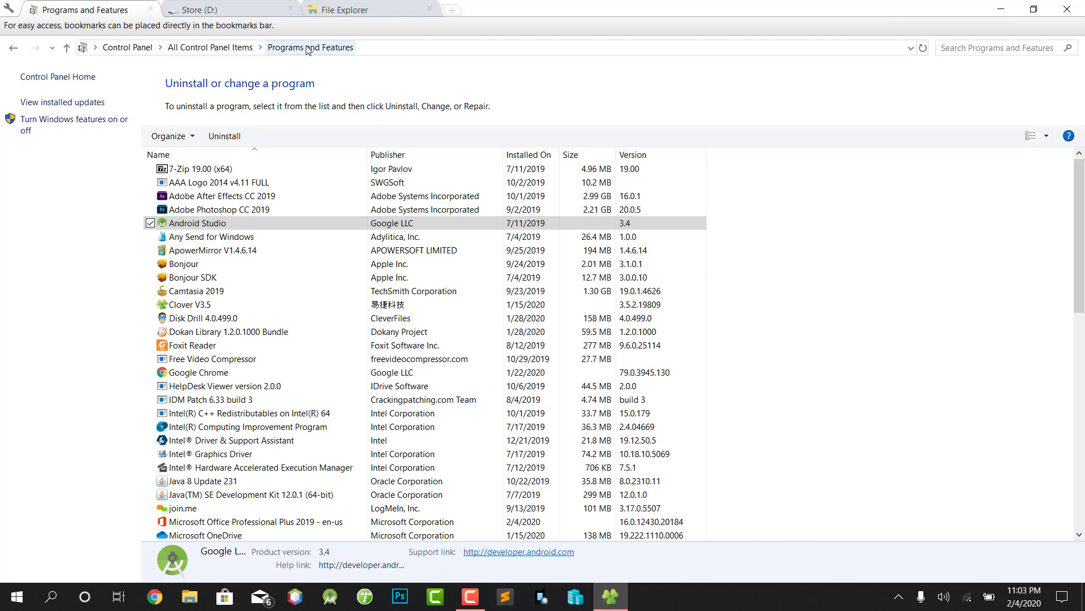
{"action": "mouse_move", "coordinate": [26, 136]}
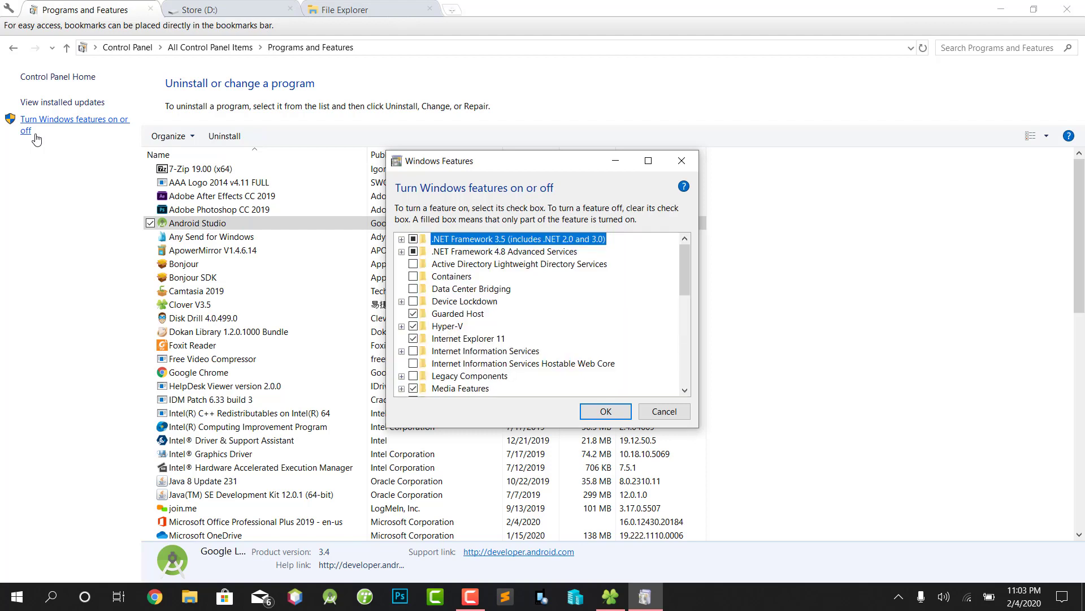
{"action": "mouse_move", "coordinate": [419, 373]}
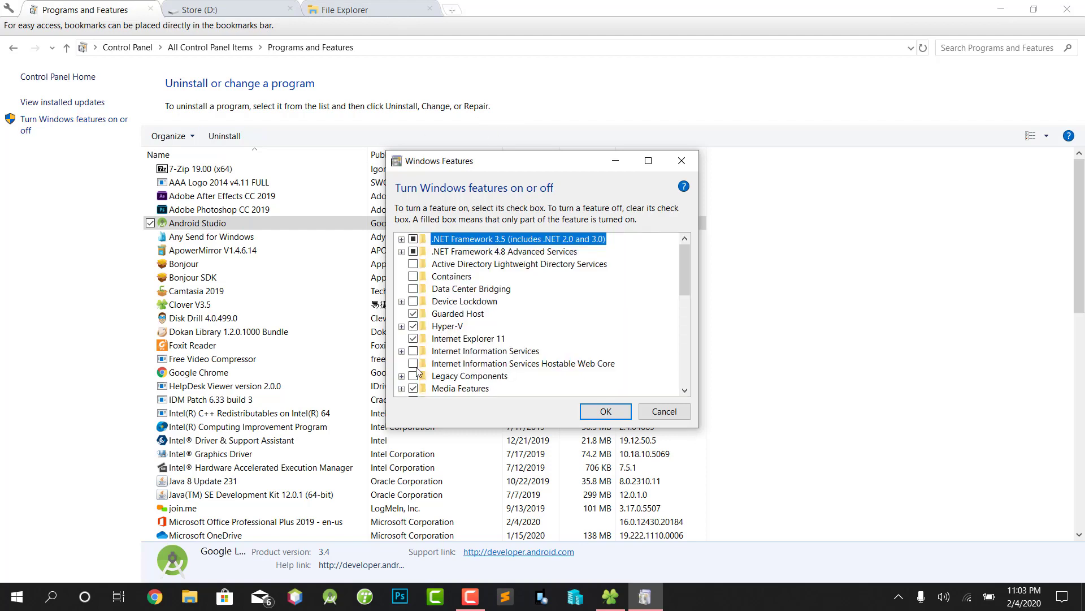
{"action": "mouse_move", "coordinate": [415, 326]}
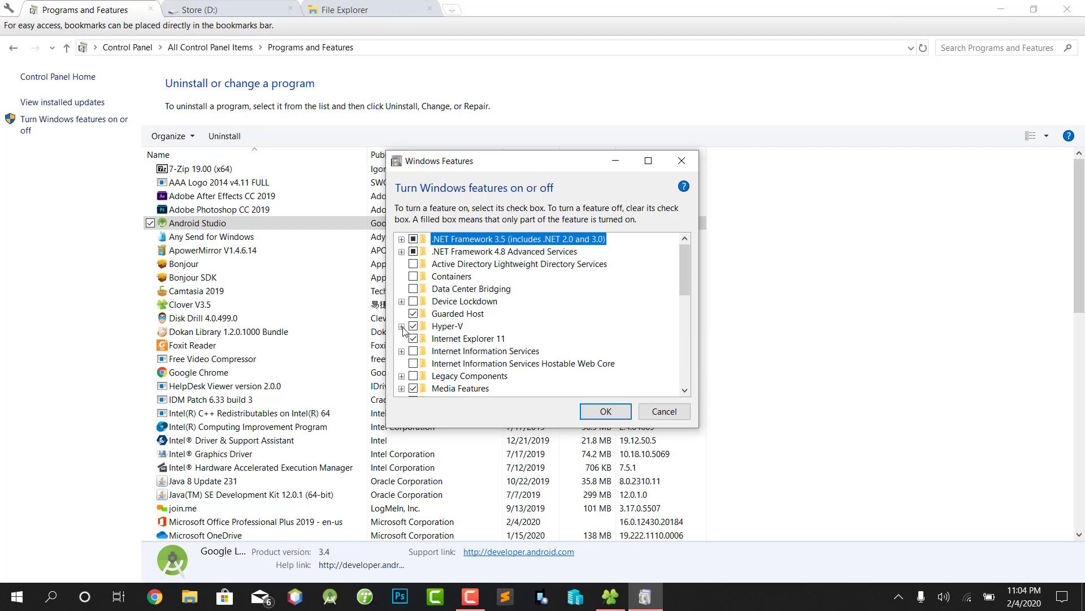
- Expand Hyper-V and Hyper-V Platform to confirm every component is ticked
{"action": "left_click", "coordinate": [401, 325]}
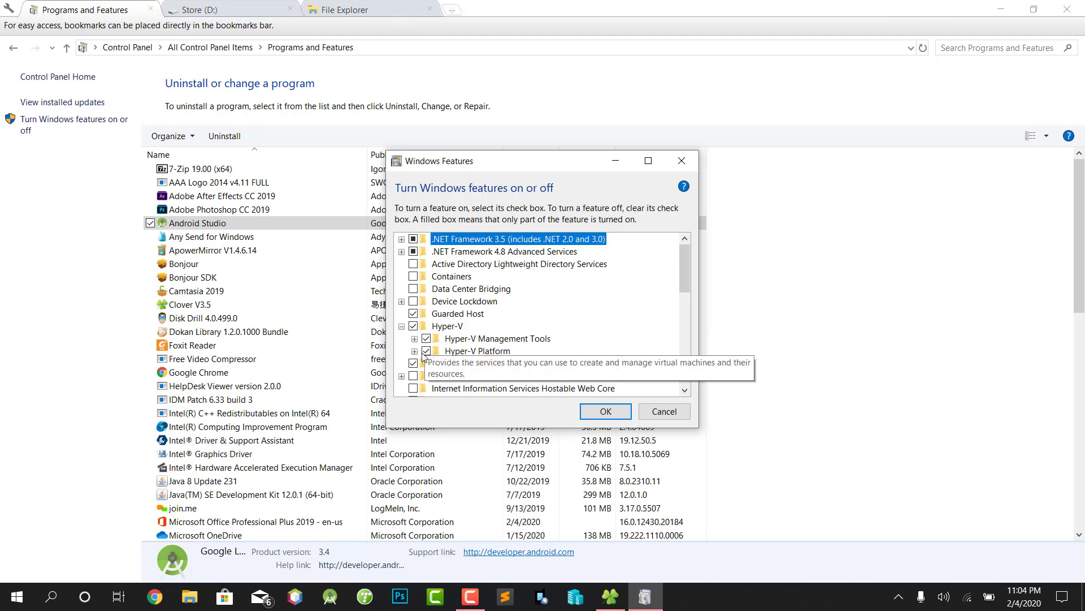
{"action": "left_click", "coordinate": [414, 350]}
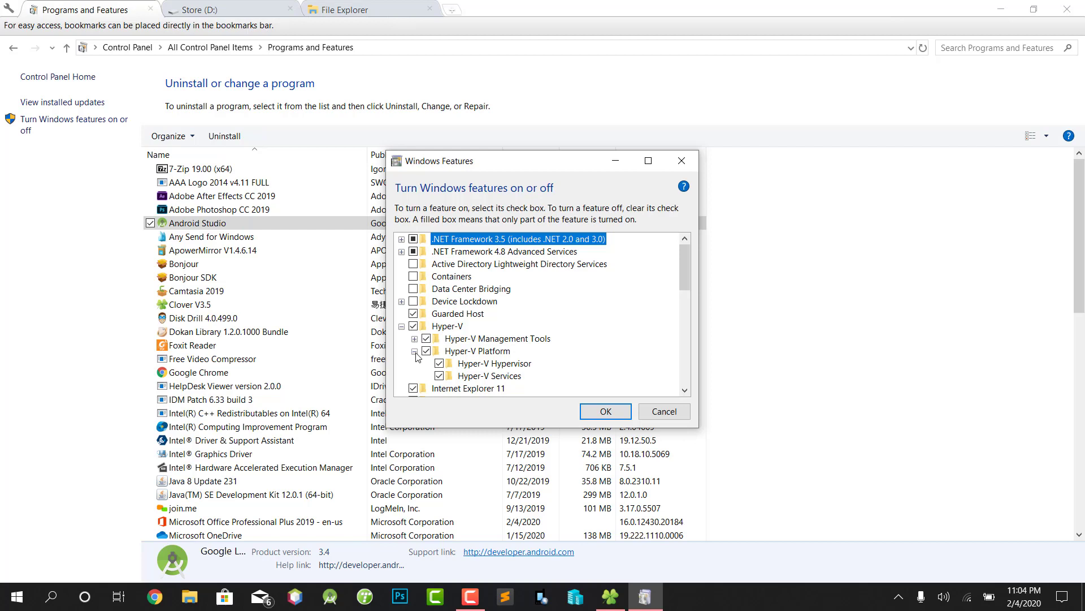
{"action": "mouse_move", "coordinate": [497, 338]}
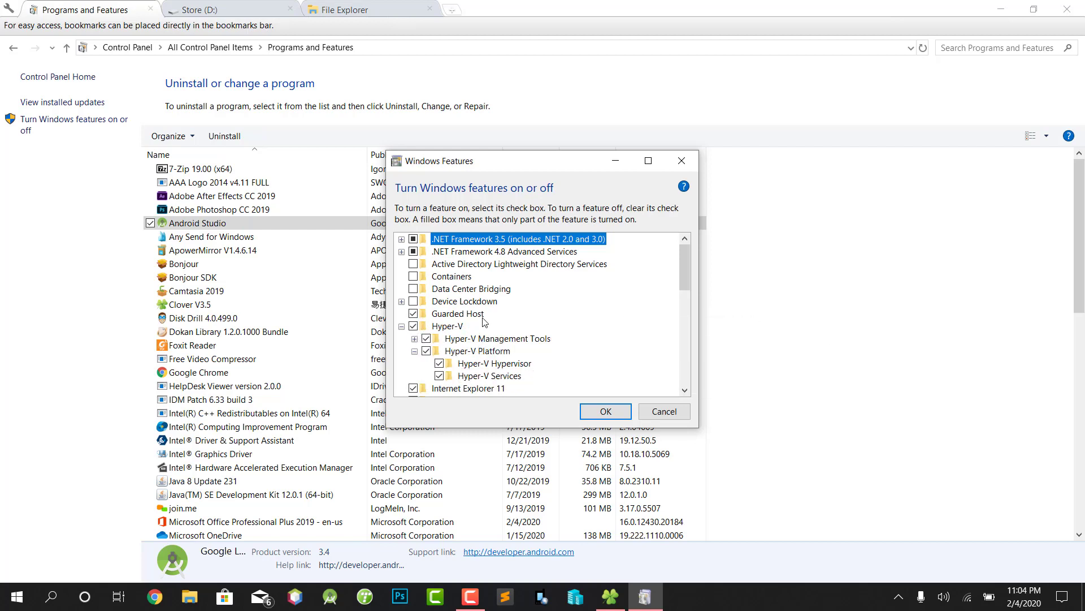
{"action": "mouse_move", "coordinate": [441, 327]}
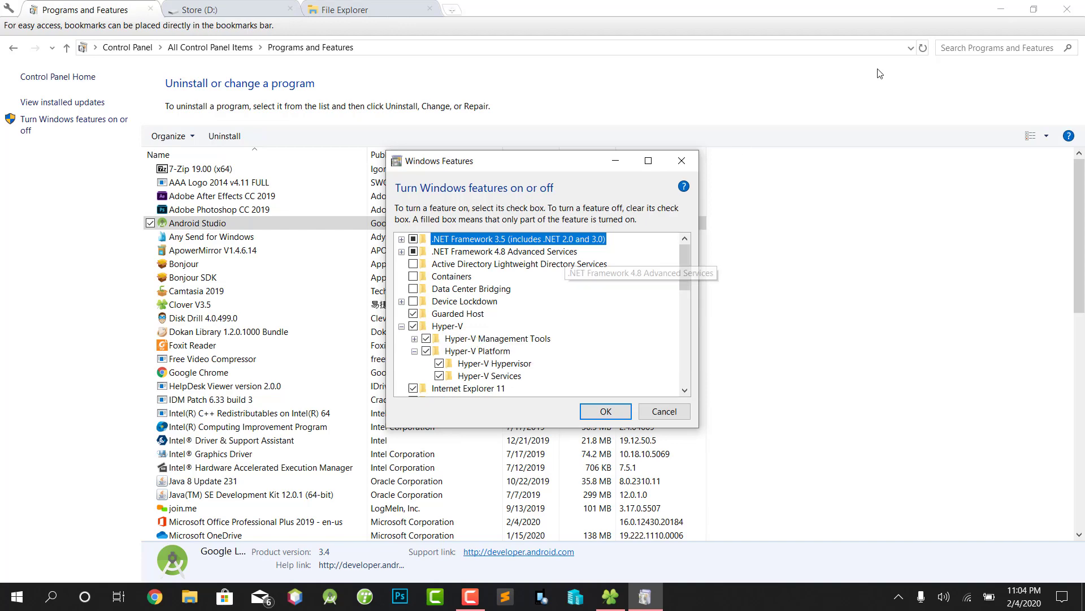
{"action": "mouse_move", "coordinate": [999, 8]}
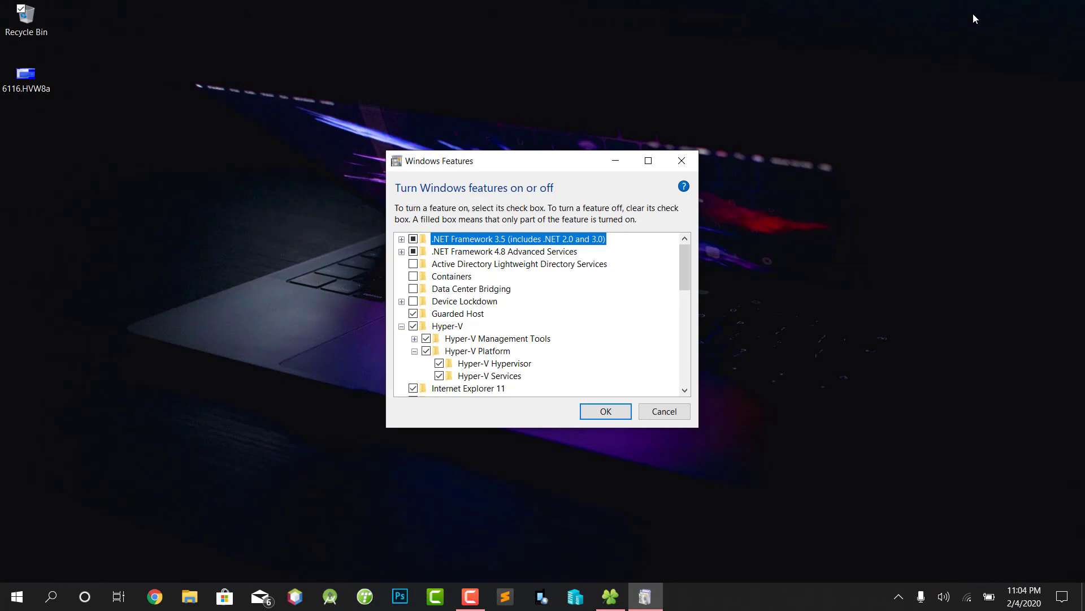
{"action": "mouse_move", "coordinate": [737, 86]}
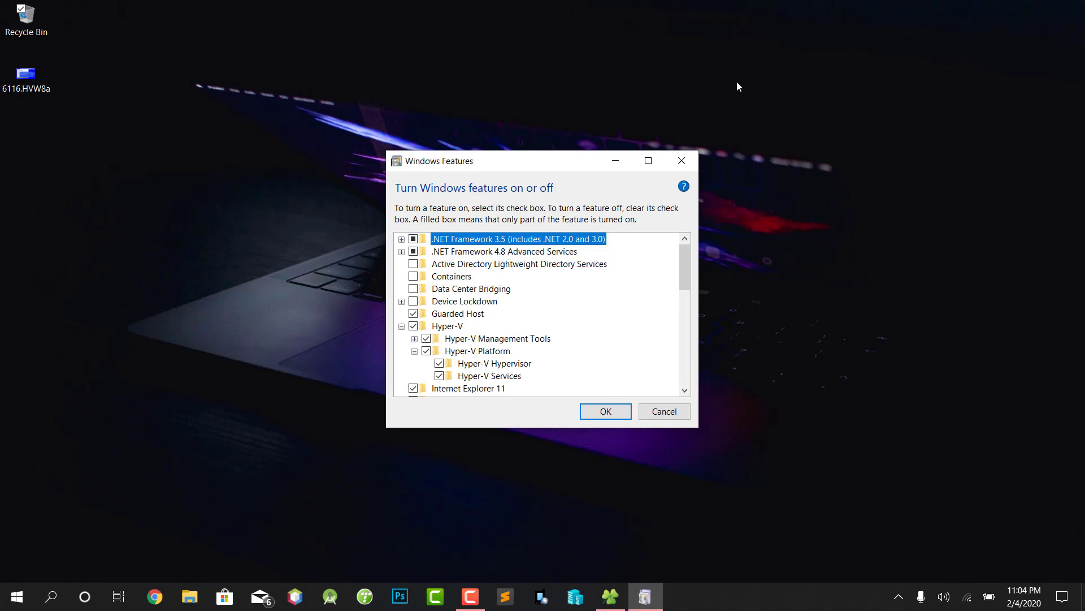
- Select the 6116.HVW8a BIOS photo on the desktop
{"action": "left_click", "coordinate": [25, 72]}
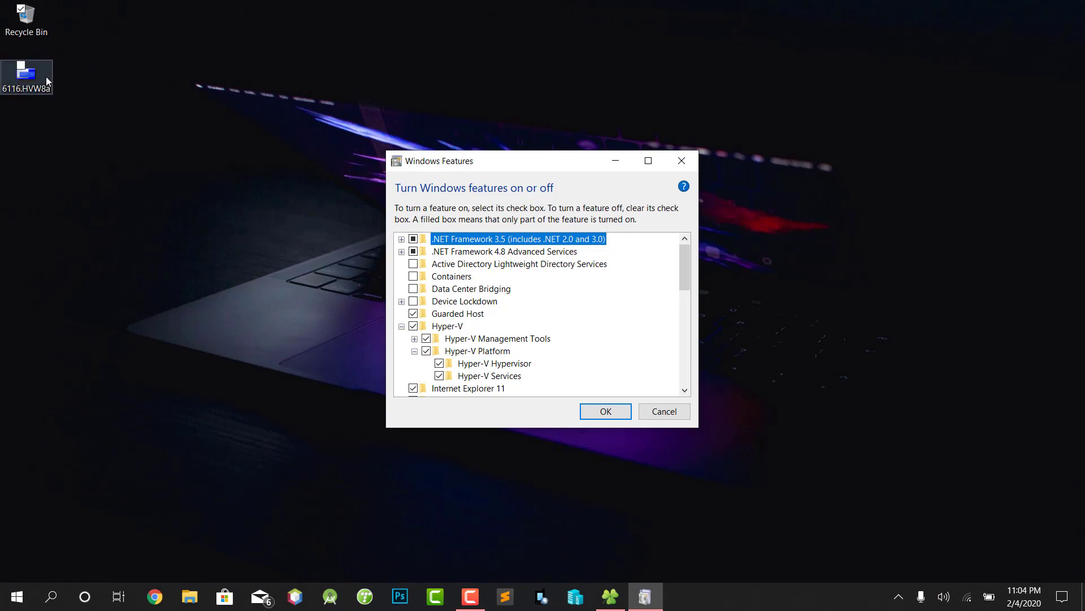
{"action": "mouse_move", "coordinate": [47, 78]}
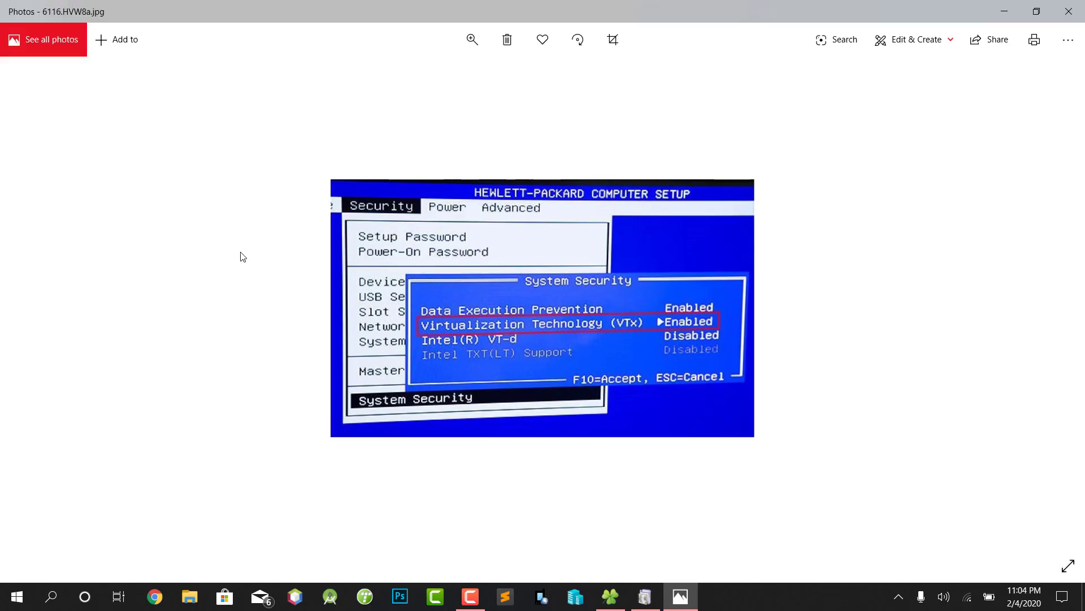
{"action": "mouse_move", "coordinate": [504, 264]}
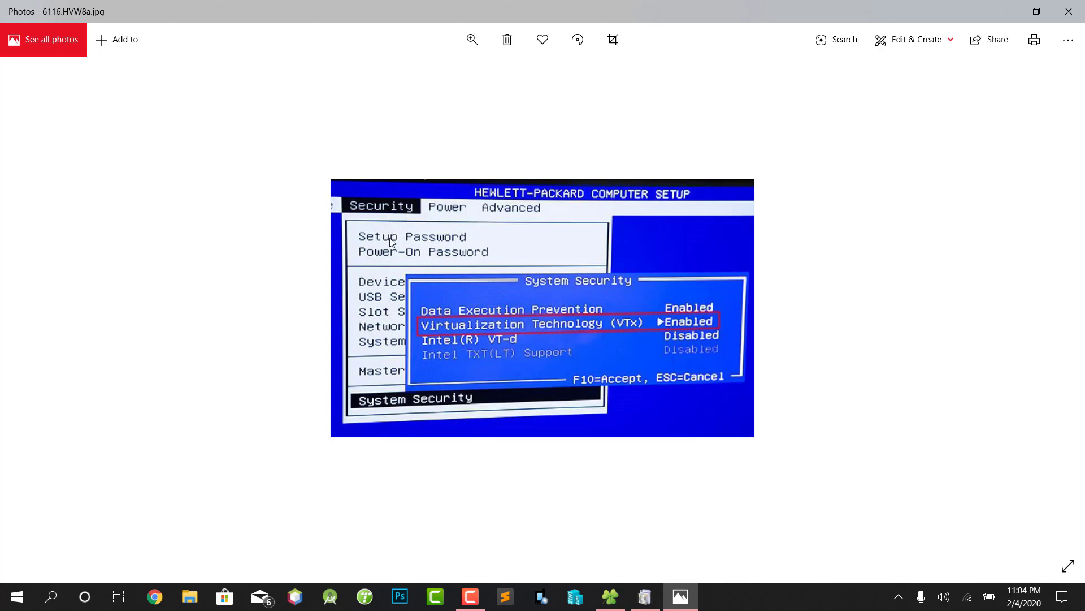
{"action": "mouse_move", "coordinate": [452, 335]}
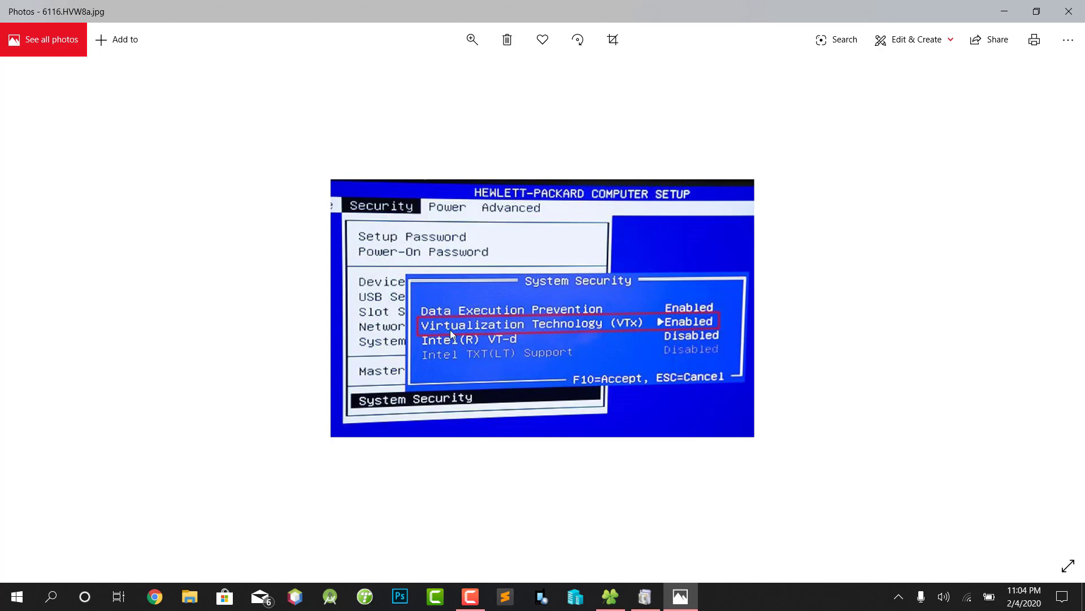
{"action": "mouse_move", "coordinate": [511, 345]}
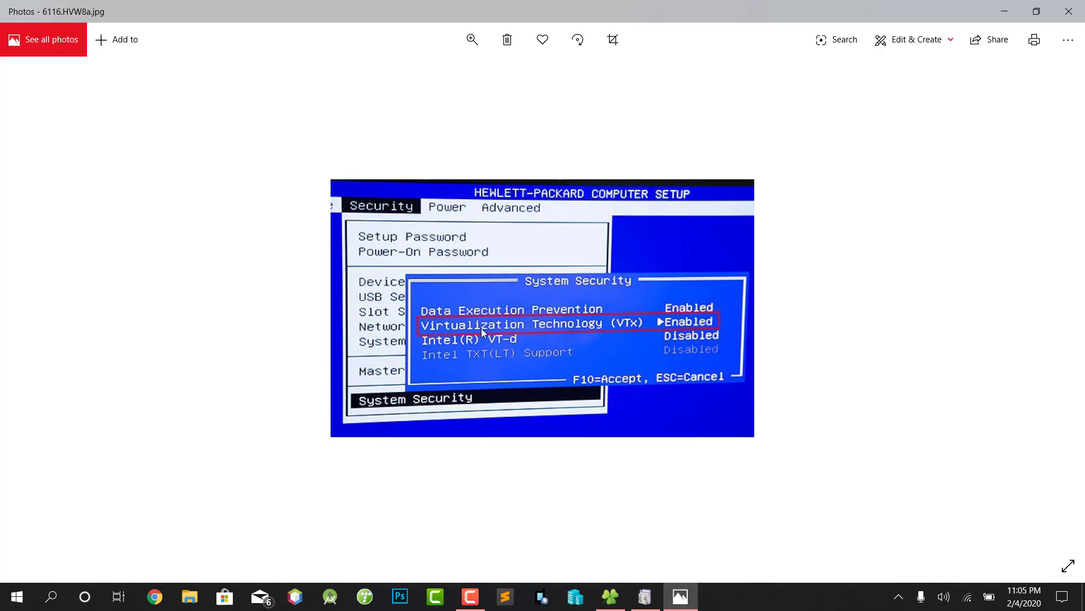
{"action": "mouse_move", "coordinate": [931, 126]}
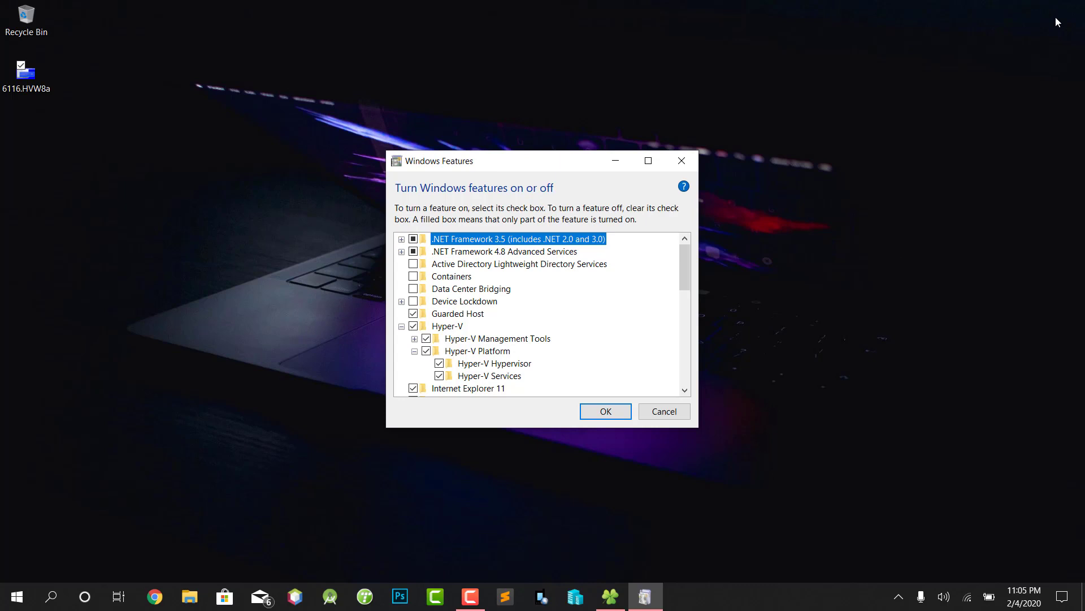
{"action": "mouse_move", "coordinate": [567, 364]}
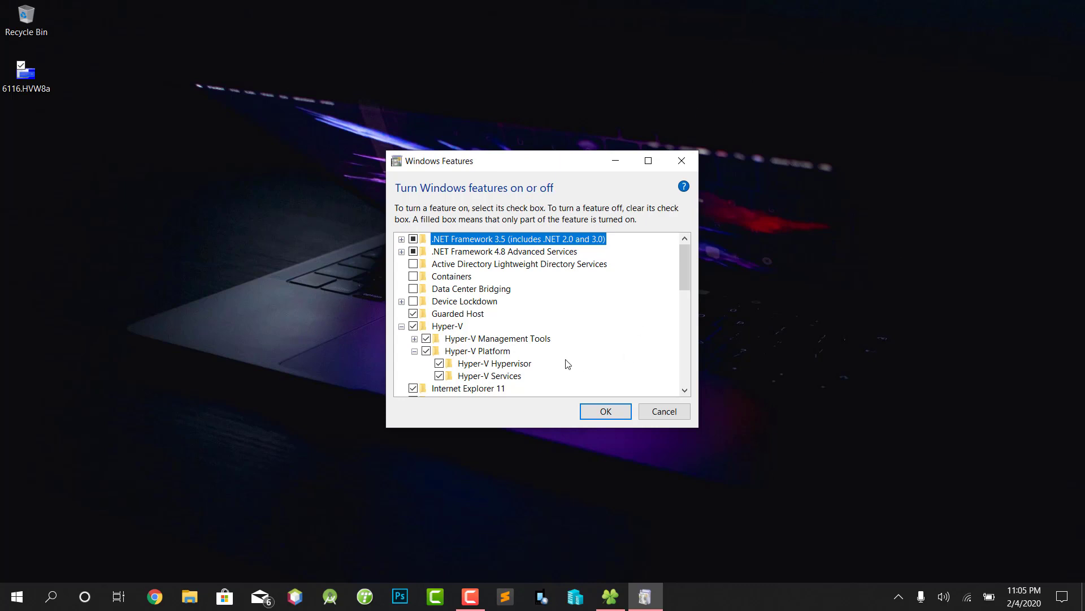
{"action": "mouse_move", "coordinate": [423, 317]}
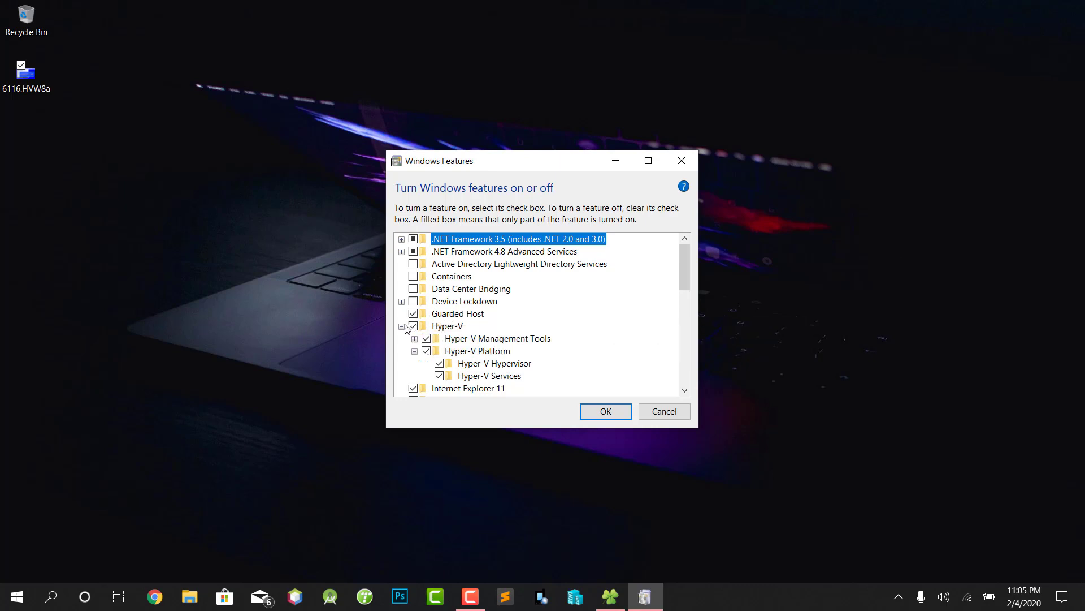
{"action": "mouse_move", "coordinate": [456, 367]}
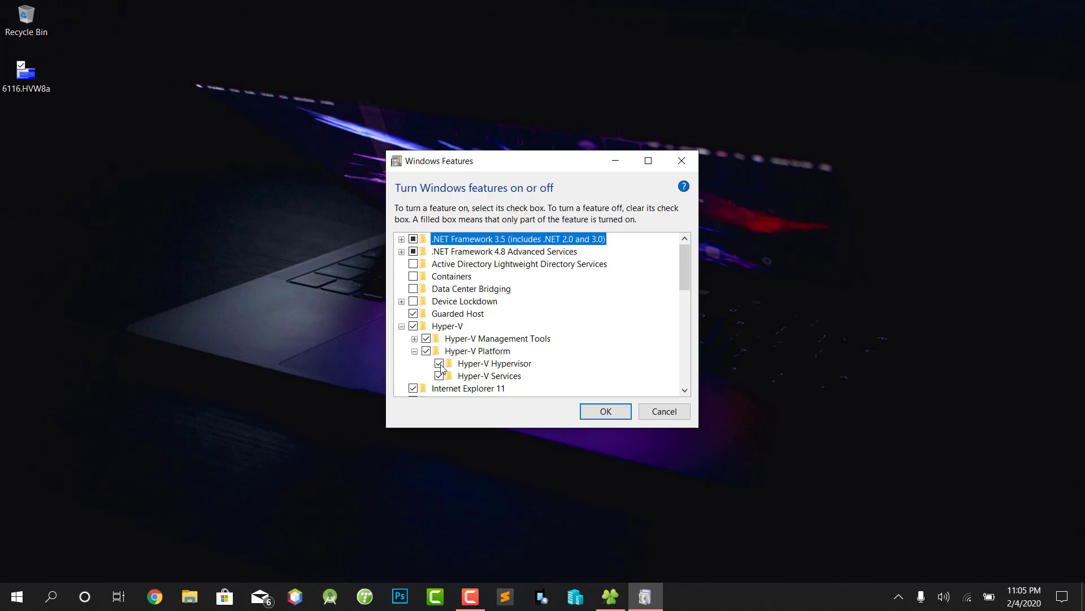
- Keep Hyper-V Hypervisor and Guarded Host enabled, then close Windows Features with OK
{"action": "left_click", "coordinate": [440, 364]}
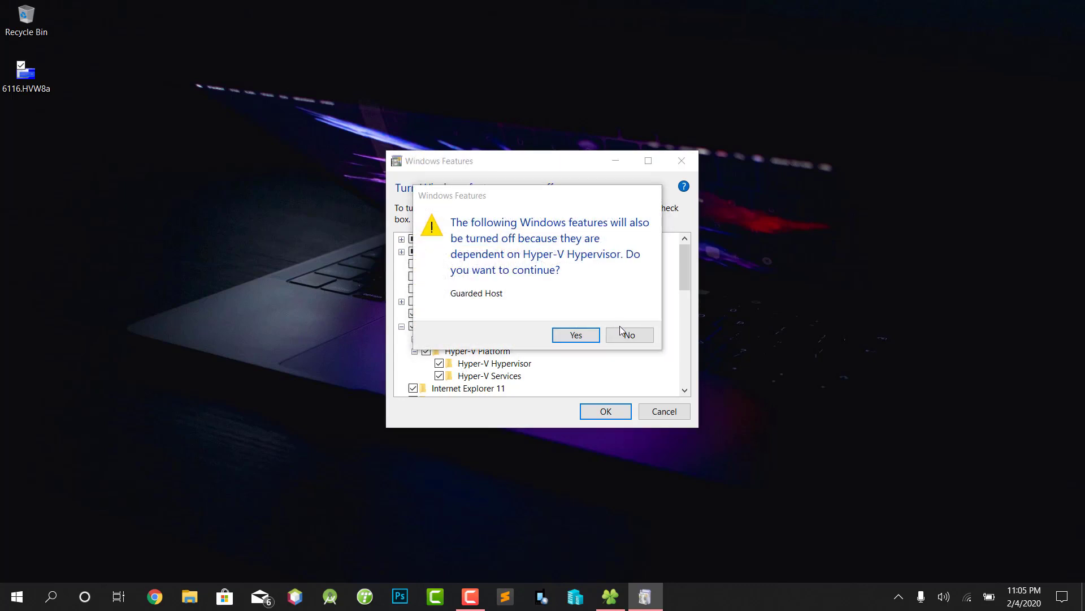
{"action": "left_click", "coordinate": [629, 334]}
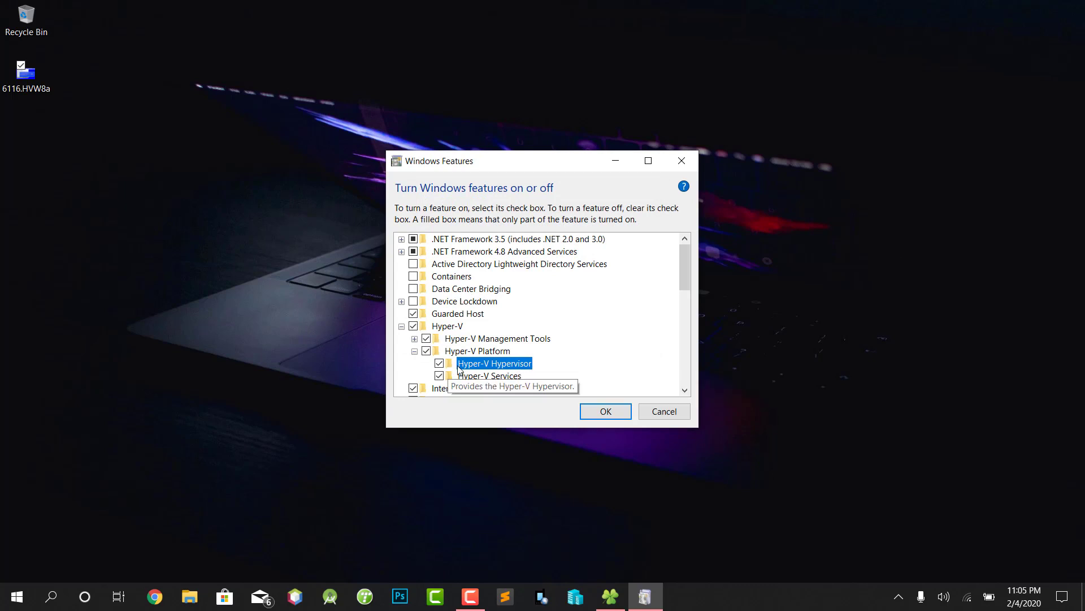
{"action": "mouse_move", "coordinate": [620, 417]}
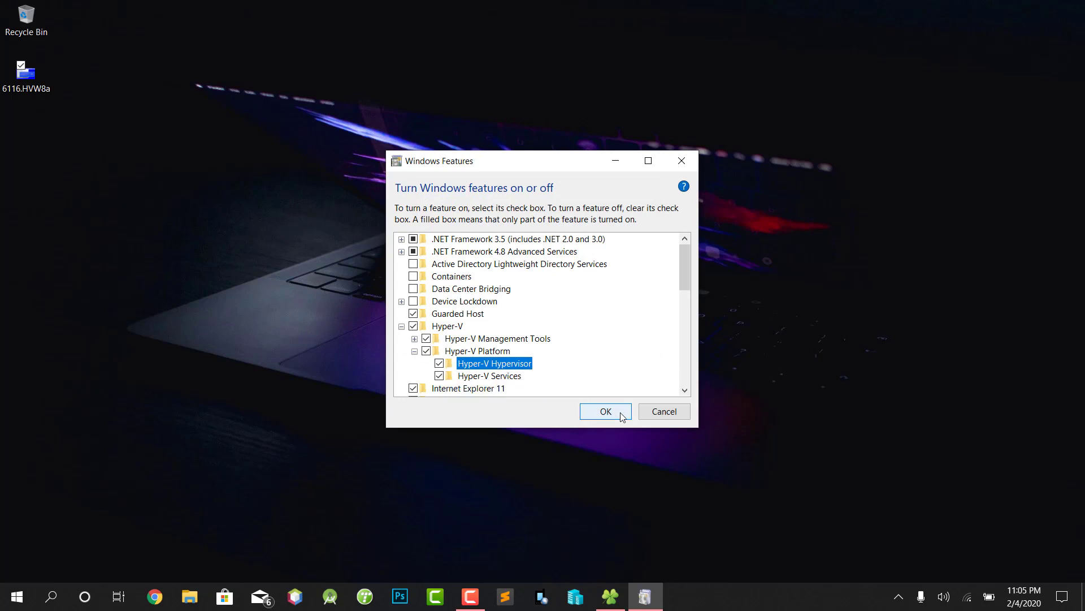
{"action": "left_click", "coordinate": [605, 411]}
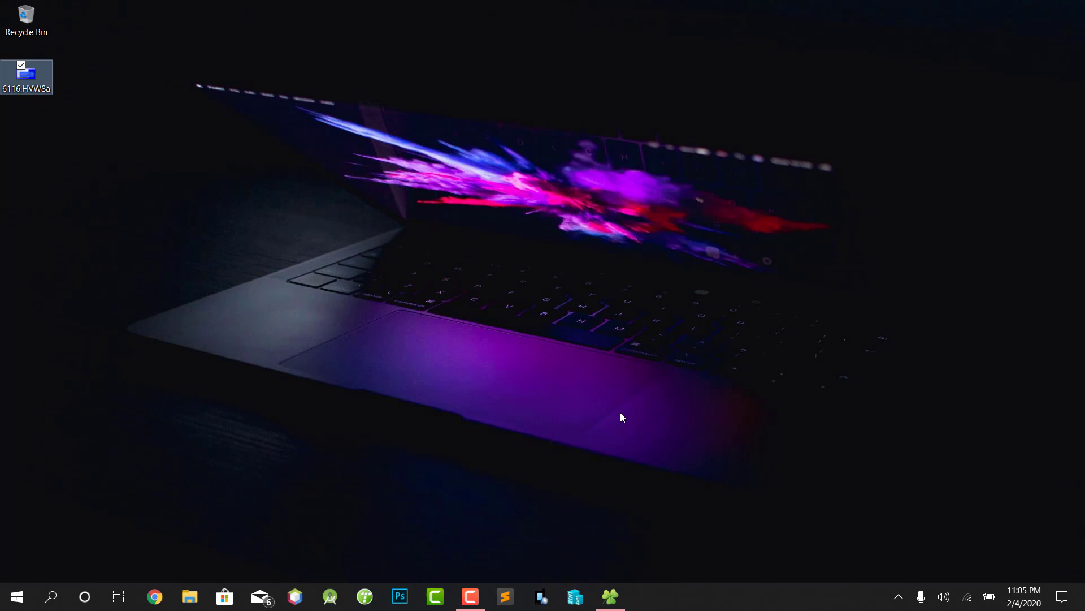
{"action": "mouse_move", "coordinate": [92, 440]}
{"action": "type", "text": "hyper"}
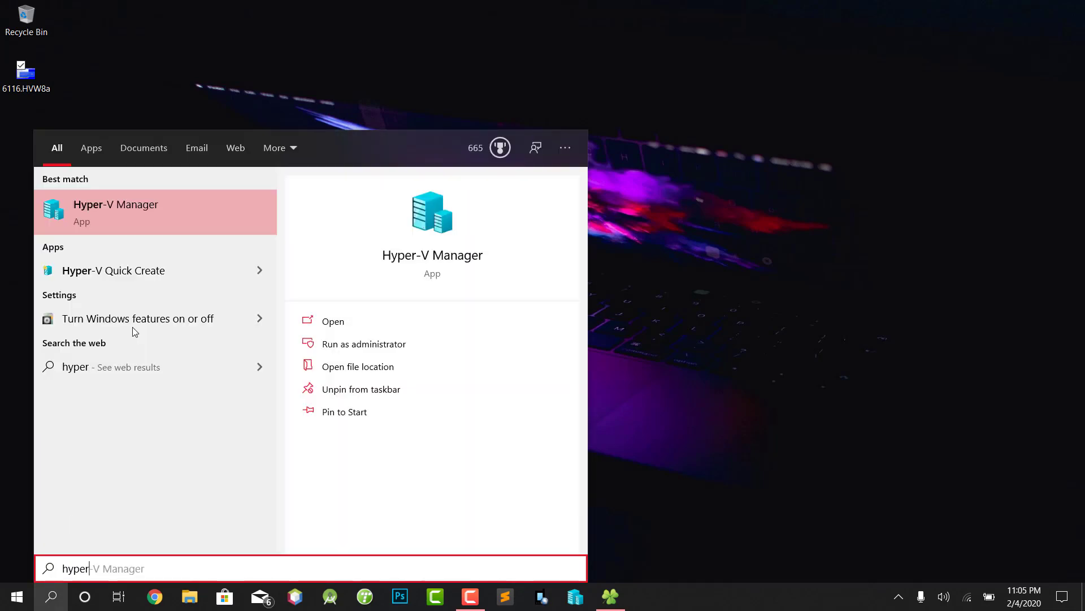
{"action": "mouse_move", "coordinate": [792, 187]}
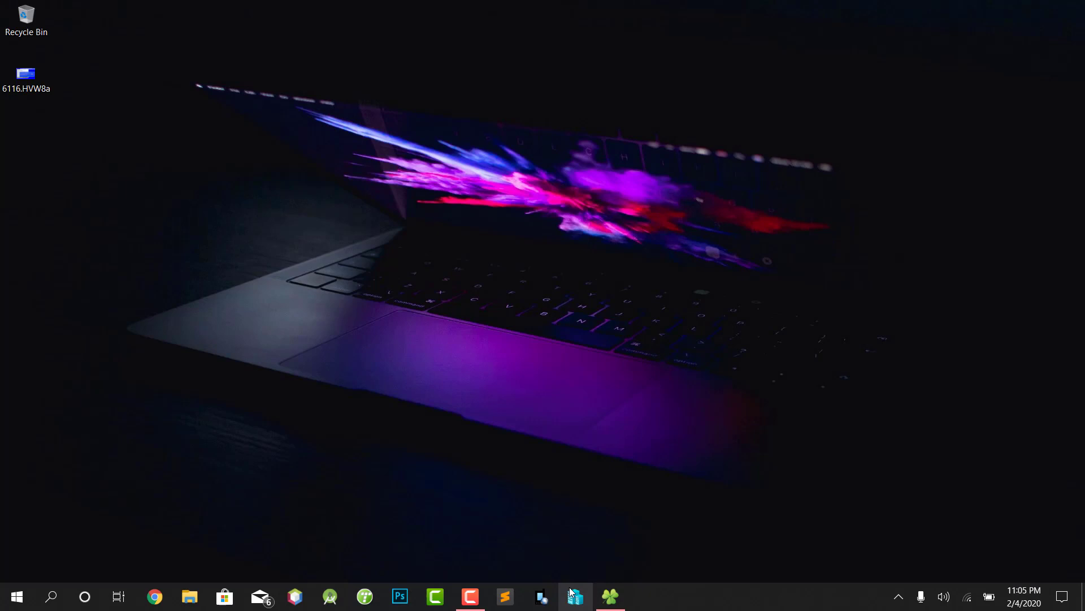
- Launch Hyper-V Manager from the search results
{"action": "left_click", "coordinate": [576, 596]}
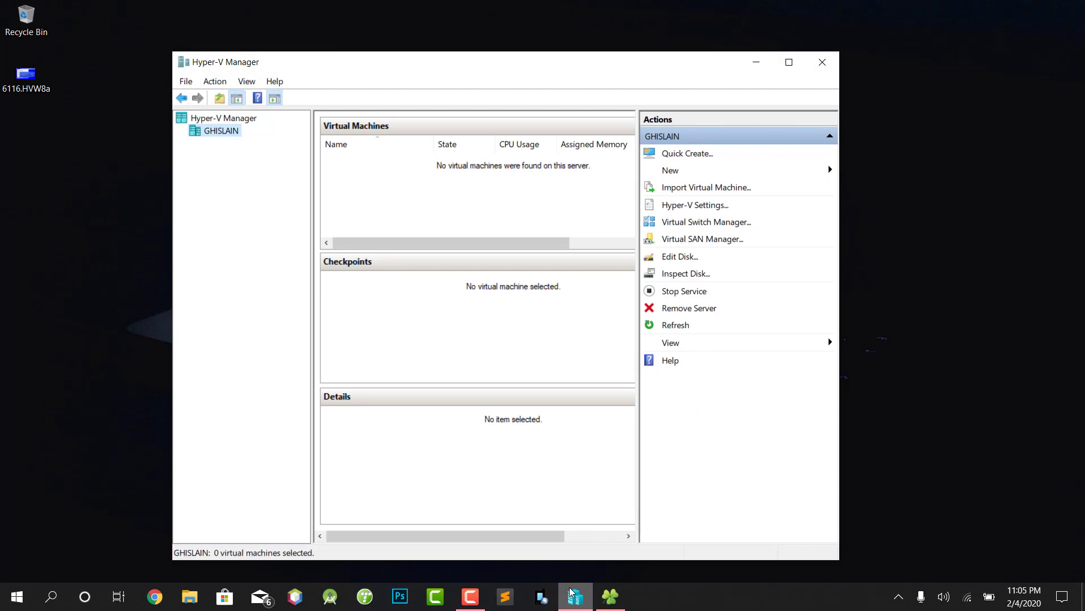
{"action": "mouse_move", "coordinate": [660, 282]}
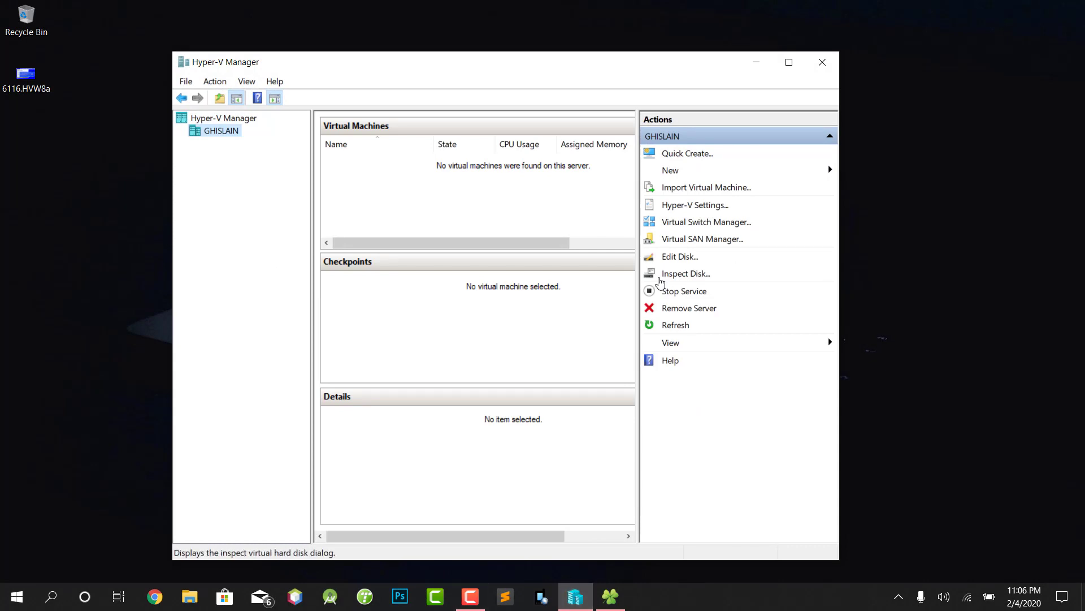
{"action": "mouse_move", "coordinate": [668, 325]}
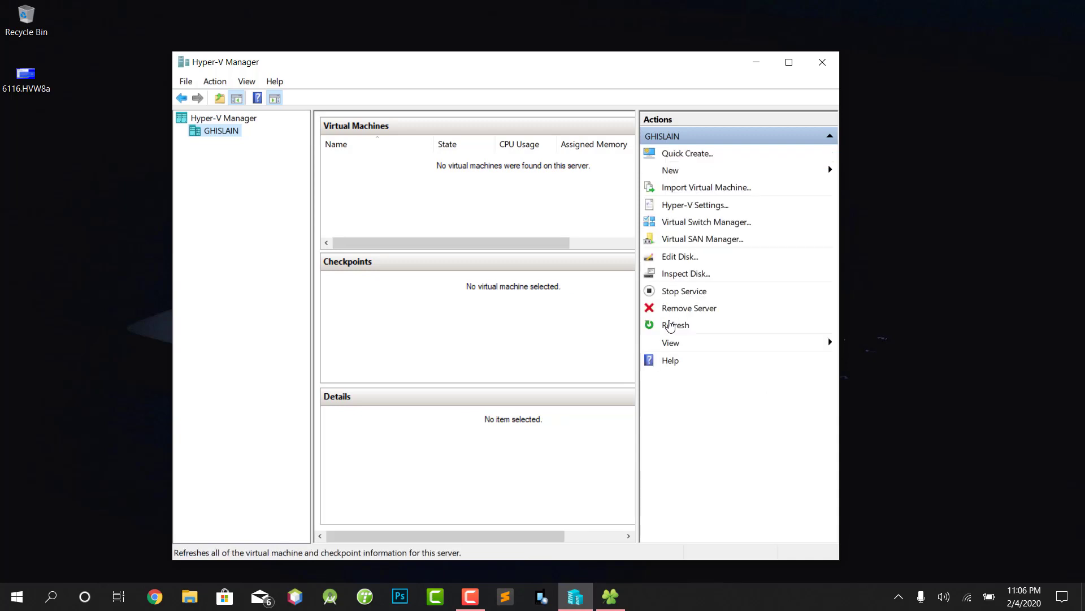
{"action": "mouse_move", "coordinate": [703, 191]}
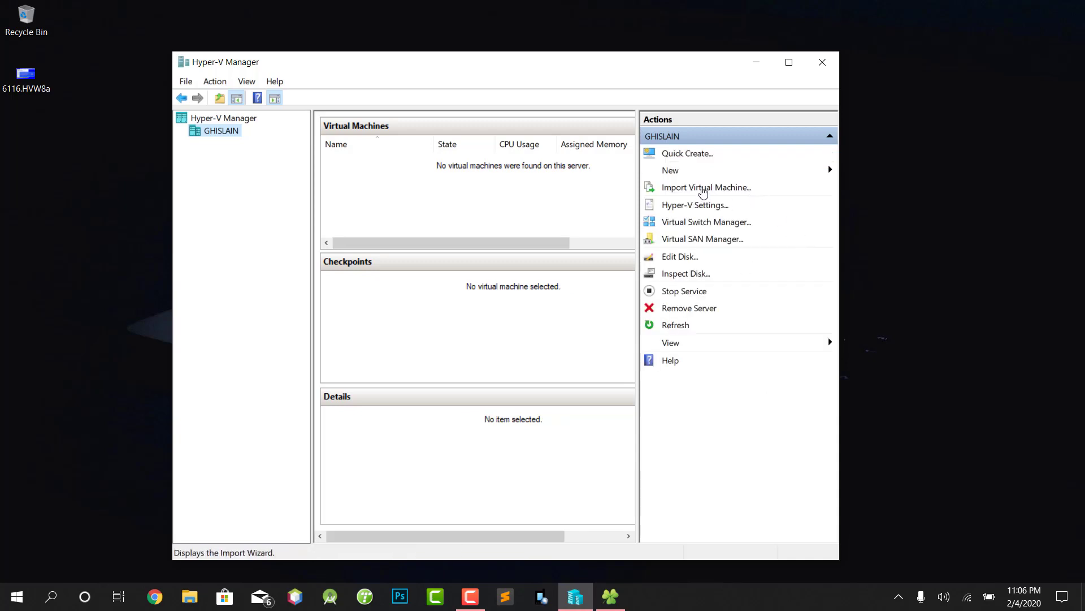
- Start the Import Virtual Machine wizard and browse for the source folder
{"action": "left_click", "coordinate": [706, 187]}
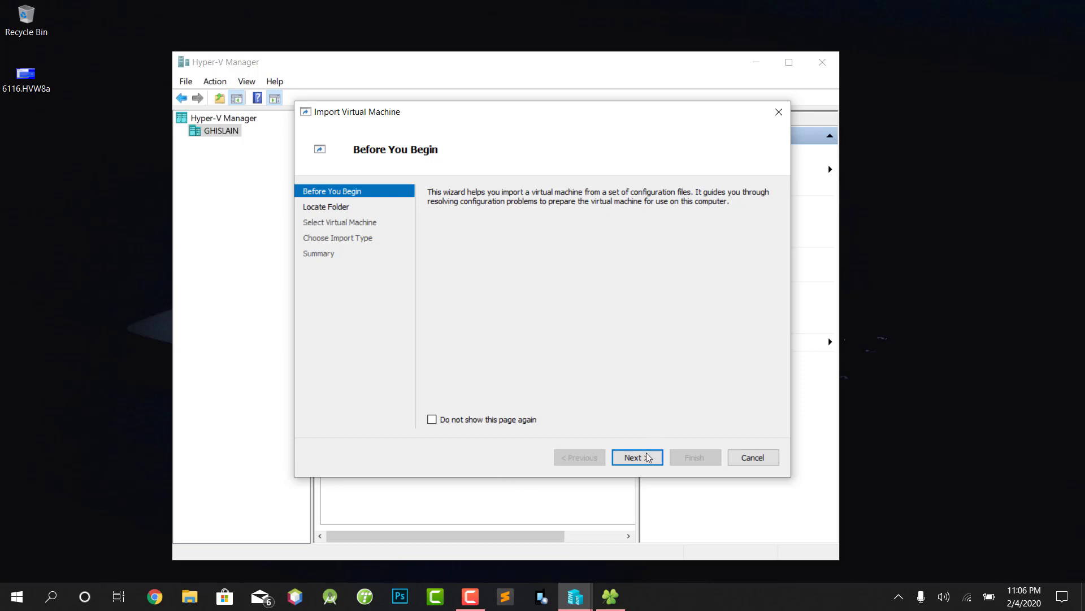
{"action": "left_click", "coordinate": [637, 457]}
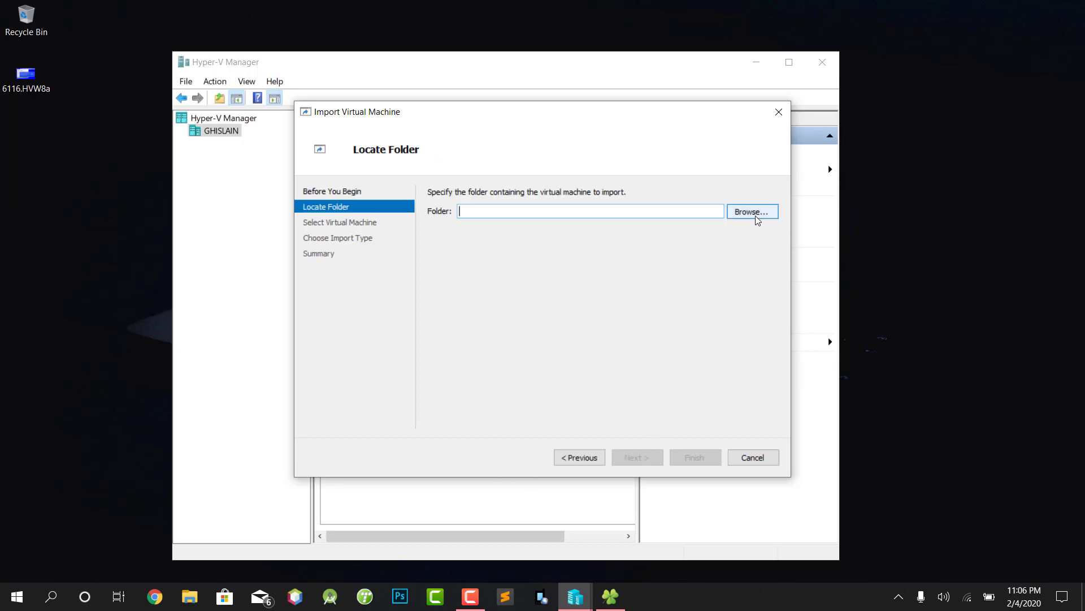
{"action": "left_click", "coordinate": [752, 211]}
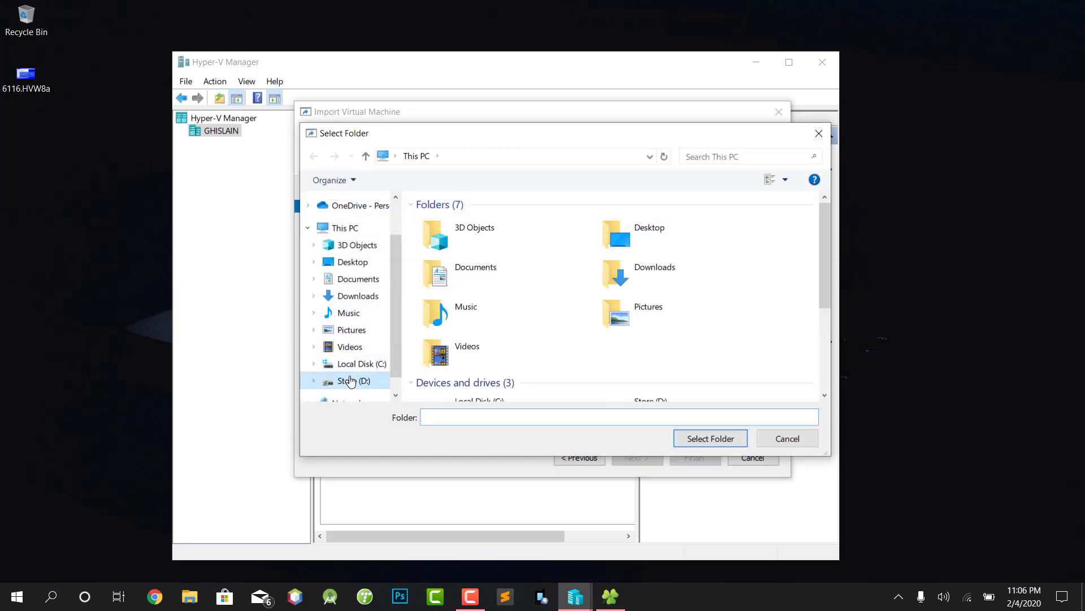
- Set D:\kali-linux-2019.4-hyperv\kali-linux-2019.4-hyperv\Virtual Machines as the import folder
{"action": "double_click", "coordinate": [351, 381]}
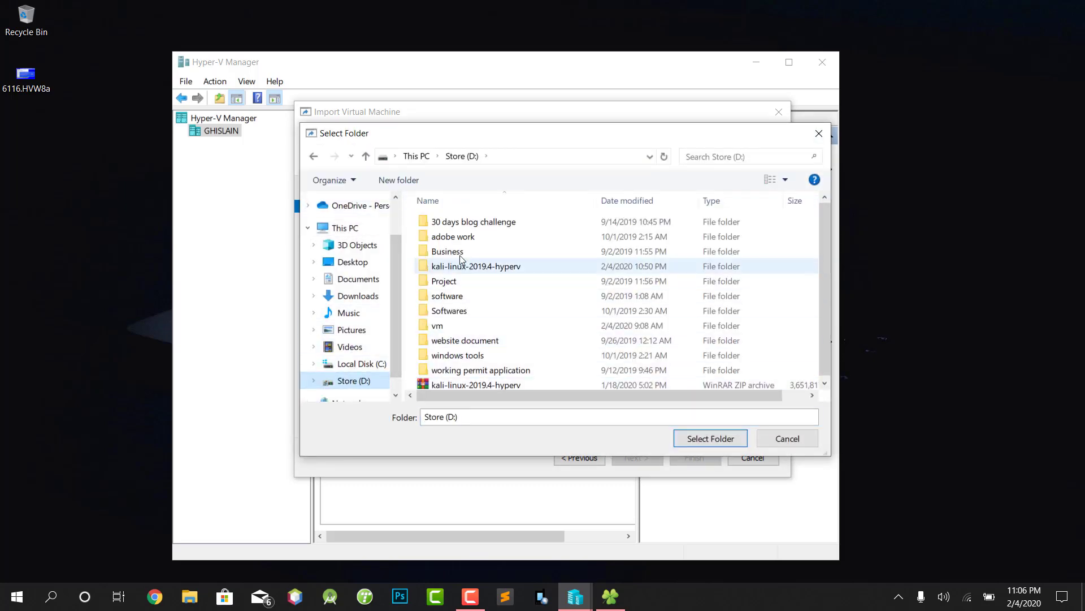
{"action": "left_click", "coordinate": [476, 266]}
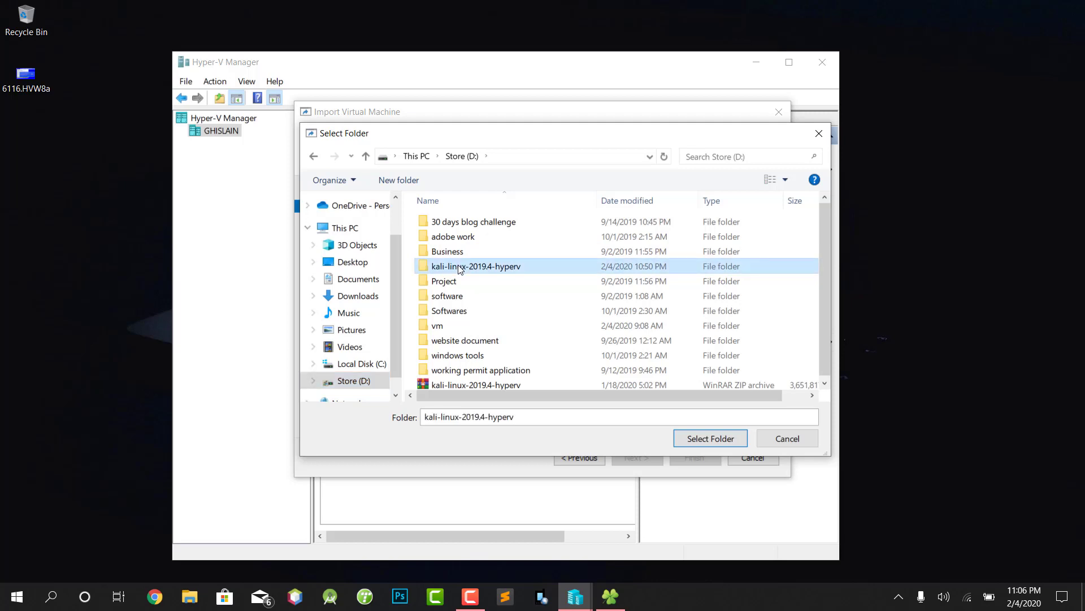
{"action": "double_click", "coordinate": [476, 266]}
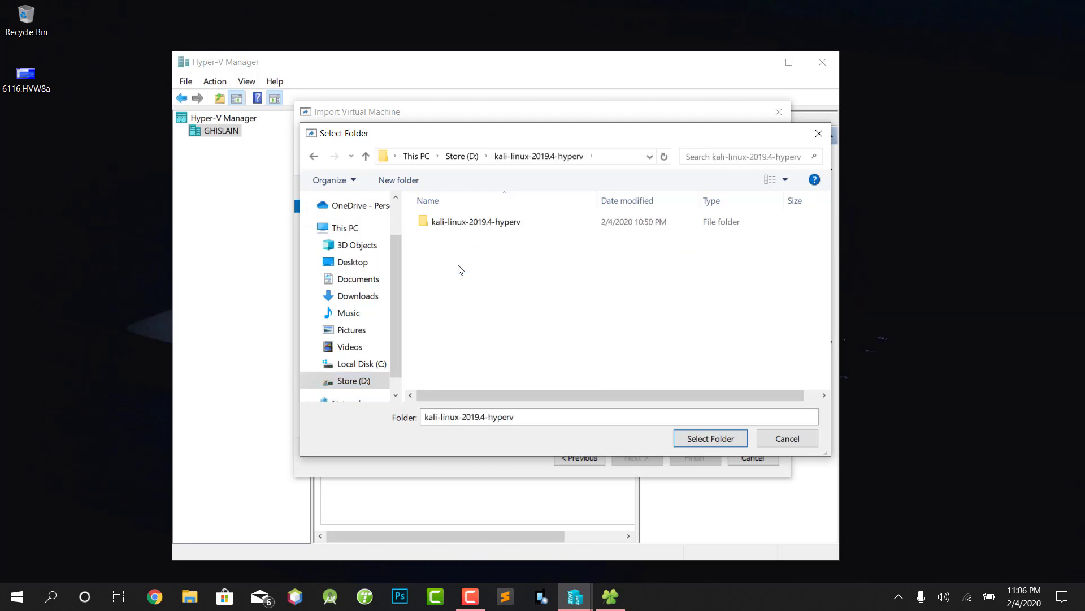
{"action": "double_click", "coordinate": [476, 221]}
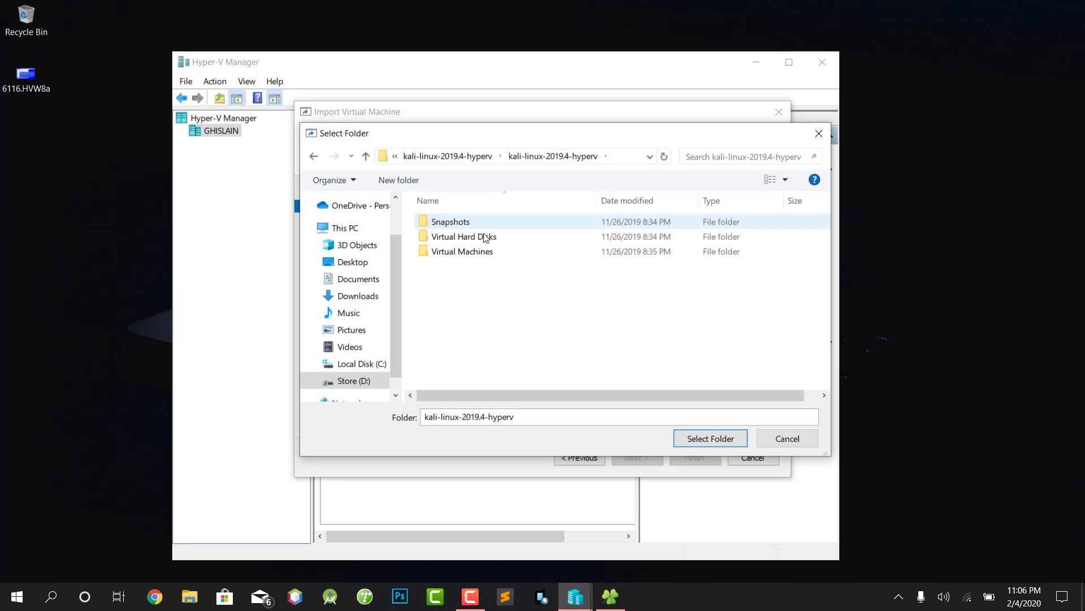
{"action": "double_click", "coordinate": [462, 251]}
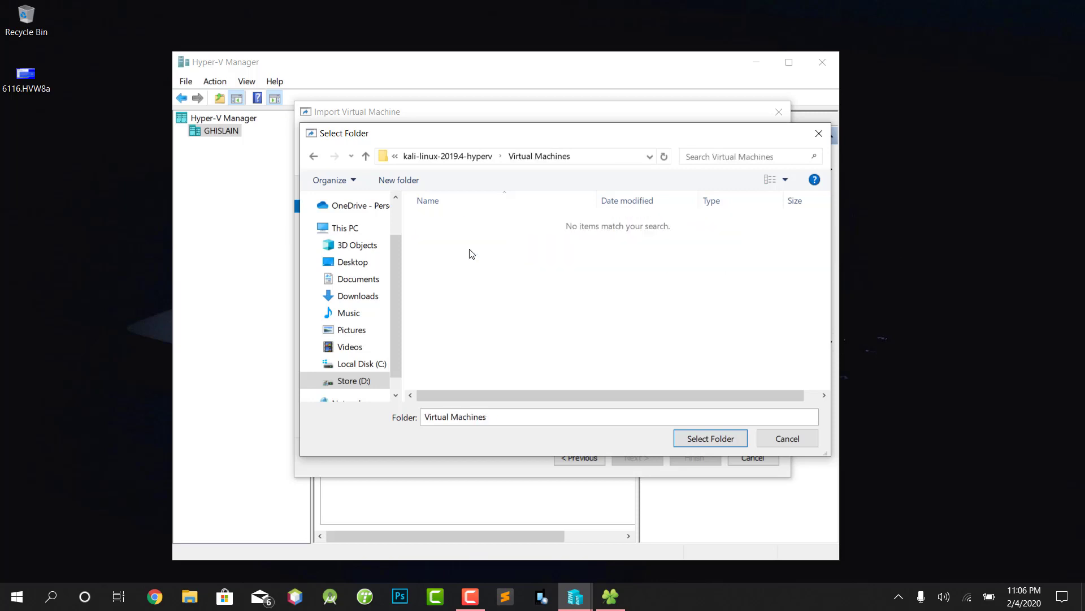
{"action": "left_click", "coordinate": [710, 438]}
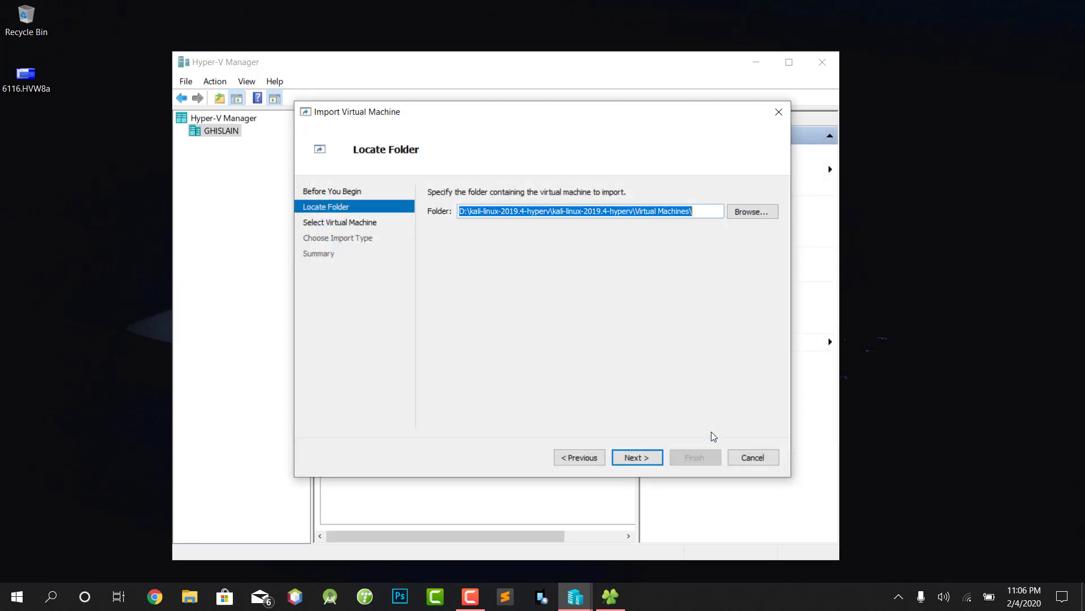
- Select kali-linux-2019.4-hyperv with Register in-place and advance to the network page
{"action": "left_click", "coordinate": [637, 457]}
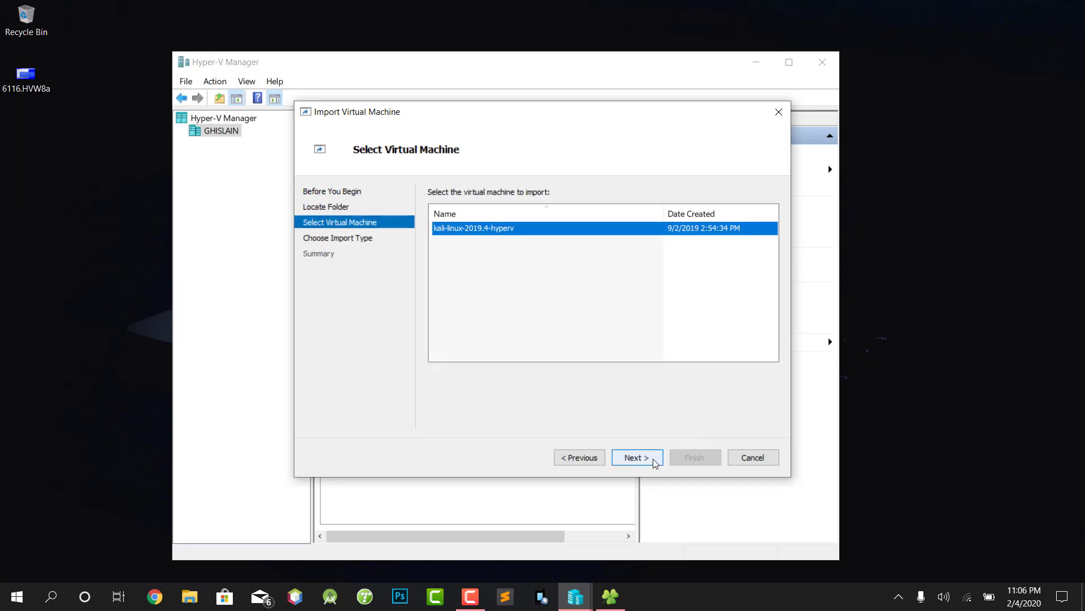
{"action": "left_click", "coordinate": [638, 457]}
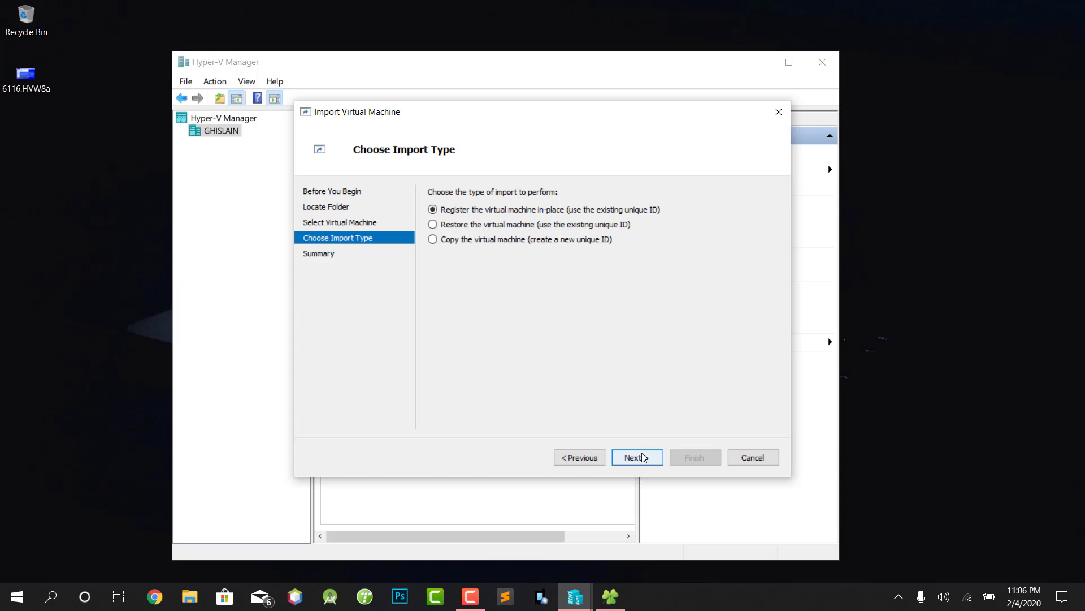
{"action": "left_click", "coordinate": [637, 457]}
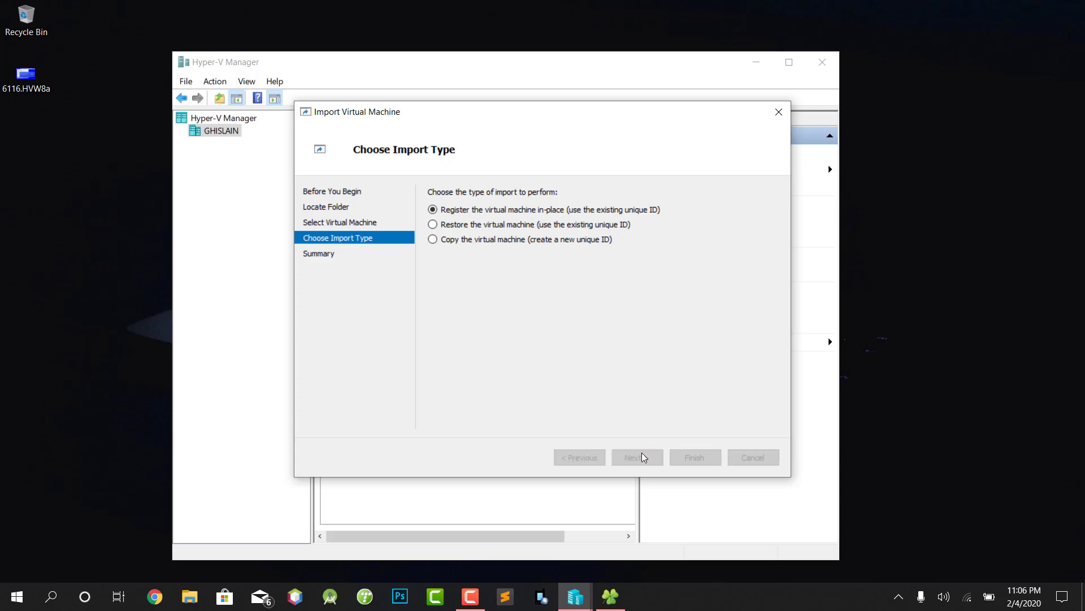
{"action": "left_click", "coordinate": [637, 457]}
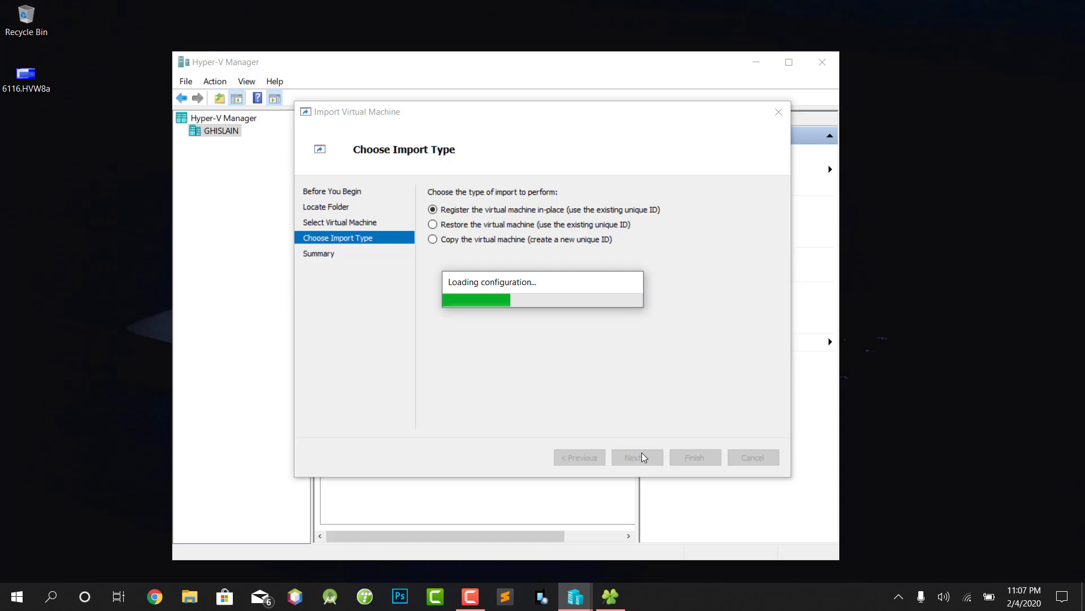
{"action": "left_click", "coordinate": [637, 458]}
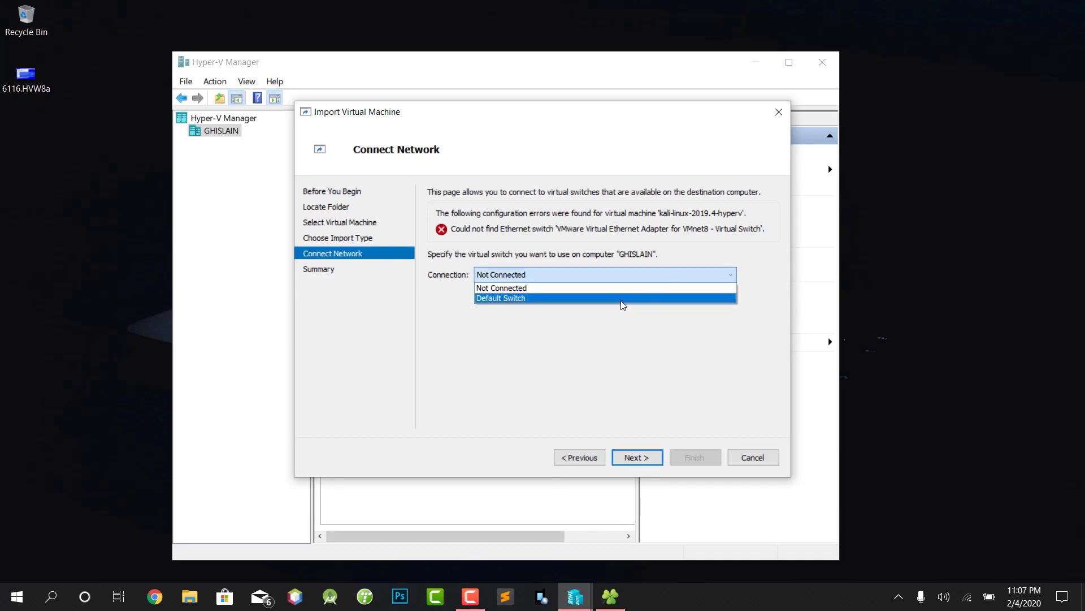
- Connect the Kali machine to Default Switch and finish the import
{"action": "left_click", "coordinate": [501, 298]}
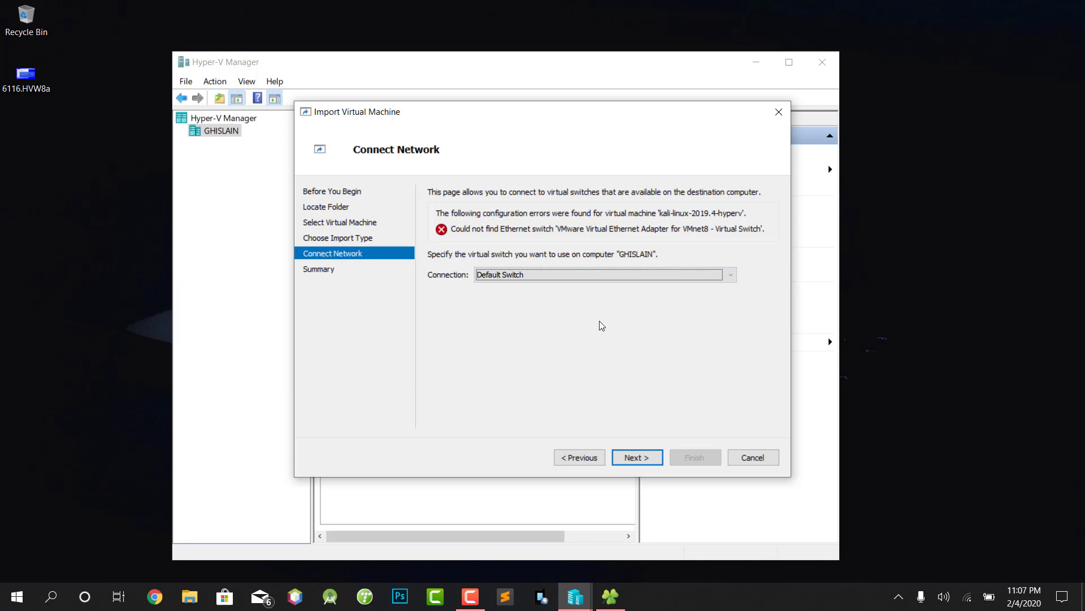
{"action": "left_click", "coordinate": [637, 457]}
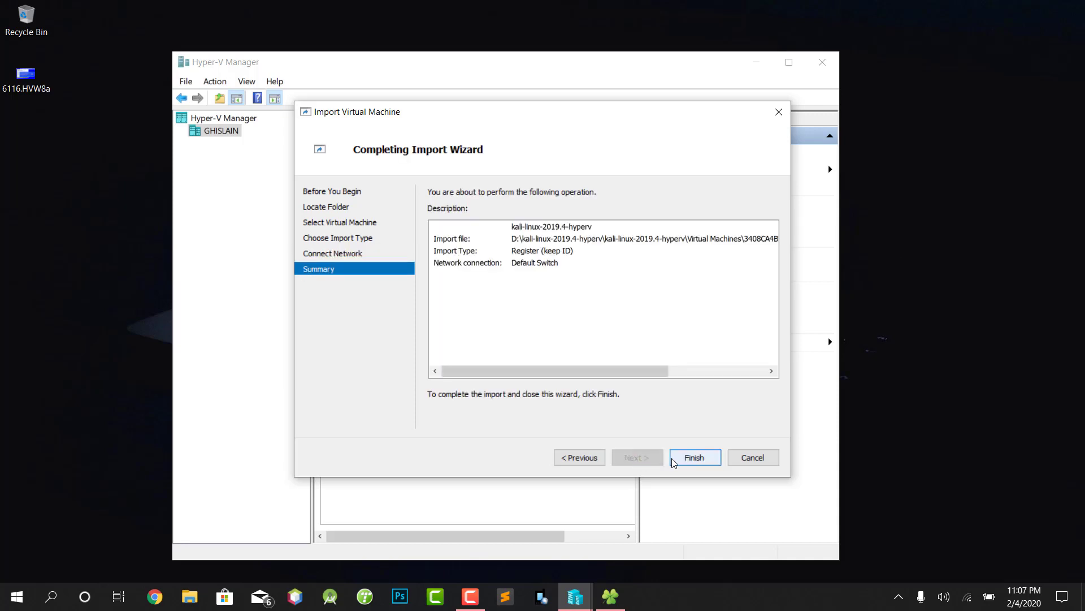
{"action": "left_click", "coordinate": [695, 457]}
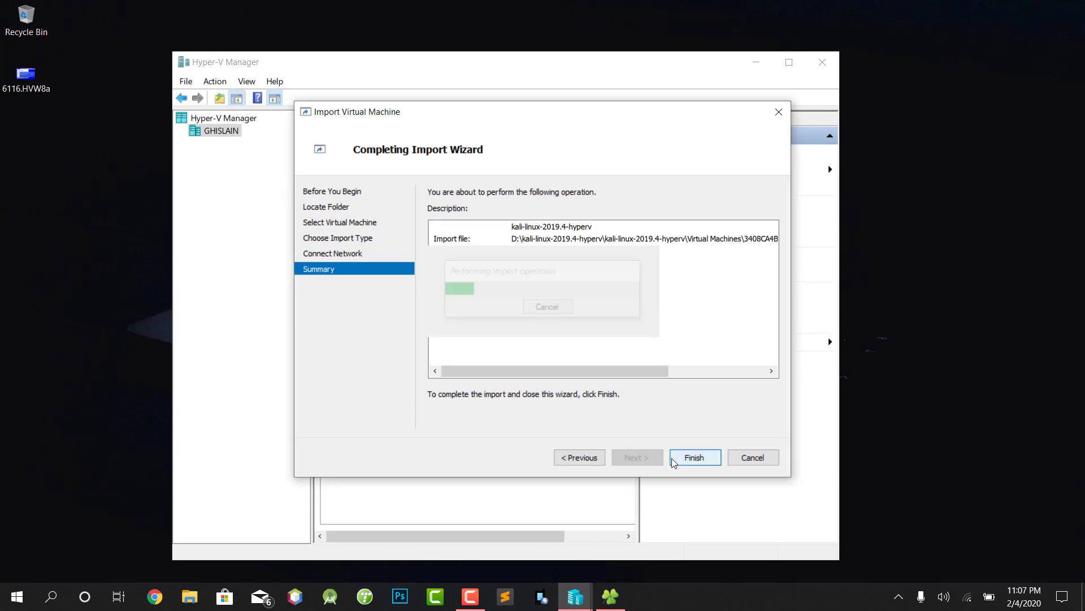
{"action": "left_click", "coordinate": [694, 457]}
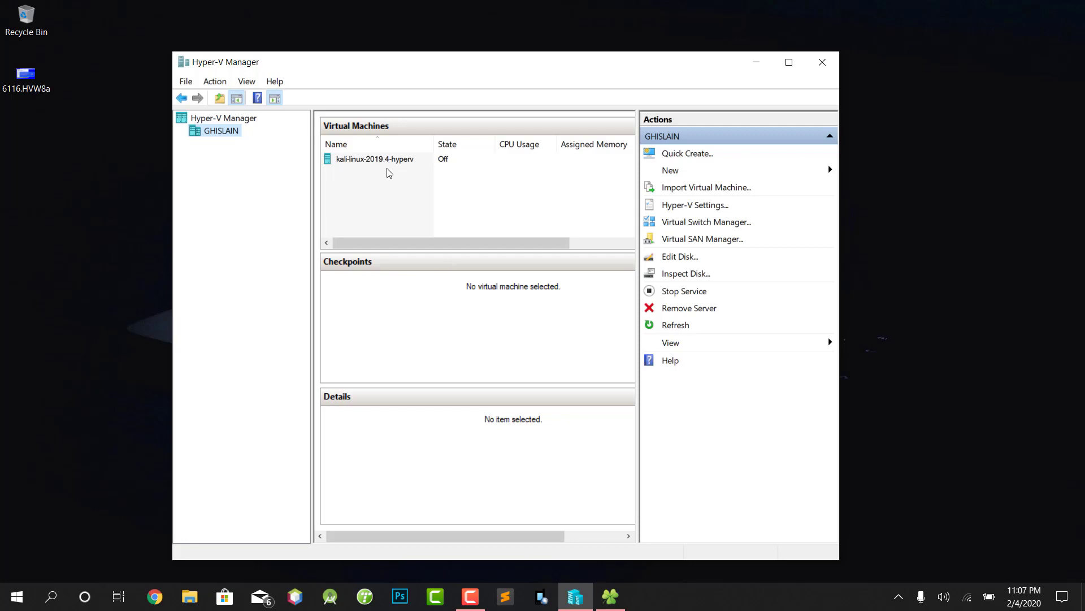
- Select kali-linux-2019.4-hyperv and connect to it
{"action": "left_click", "coordinate": [374, 159]}
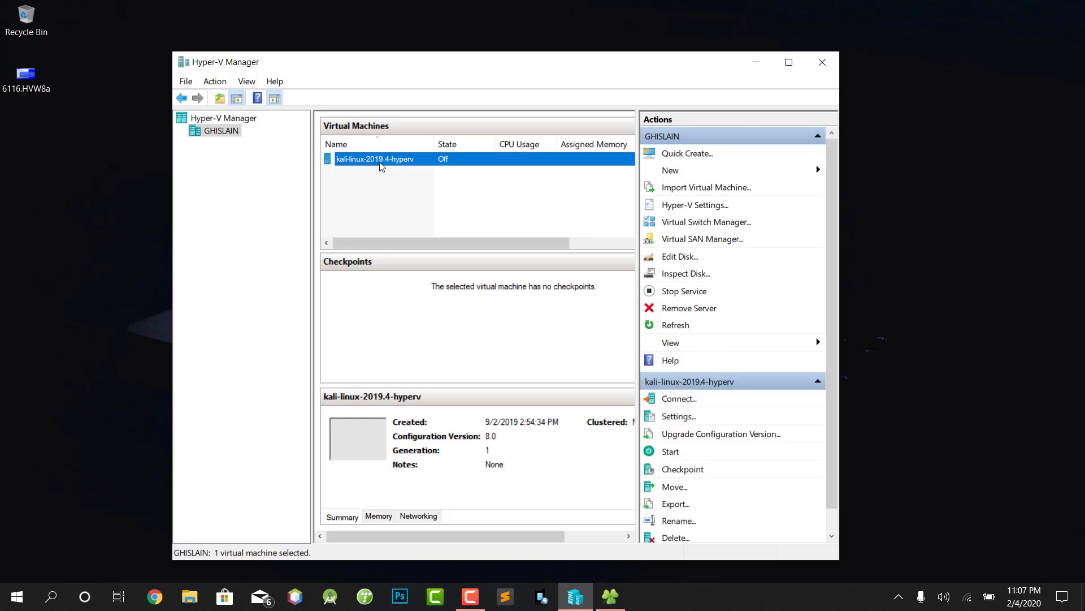
{"action": "mouse_move", "coordinate": [687, 439]}
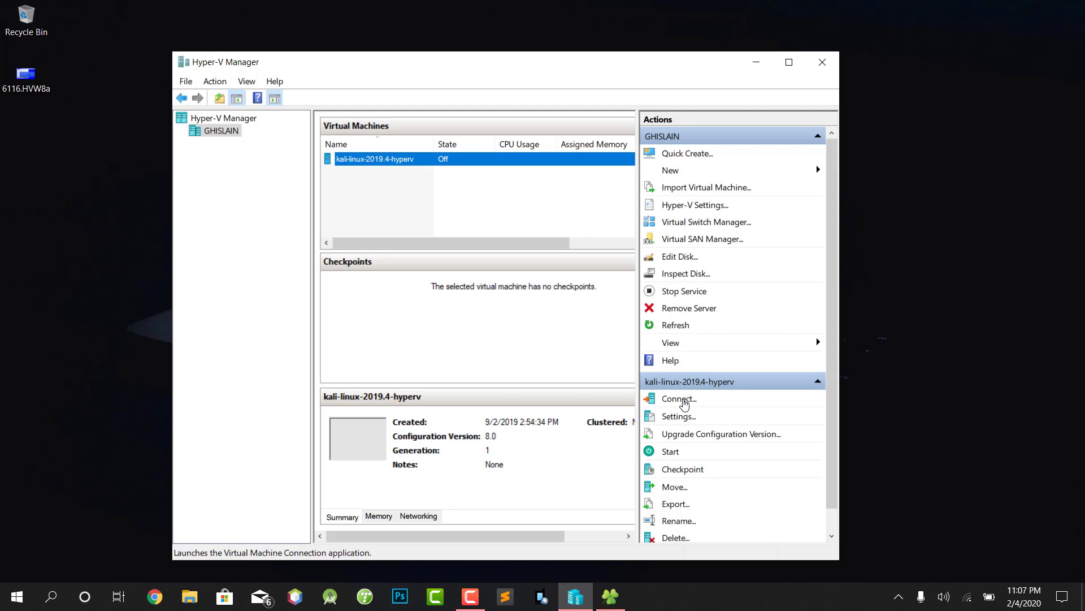
{"action": "left_click", "coordinate": [680, 399]}
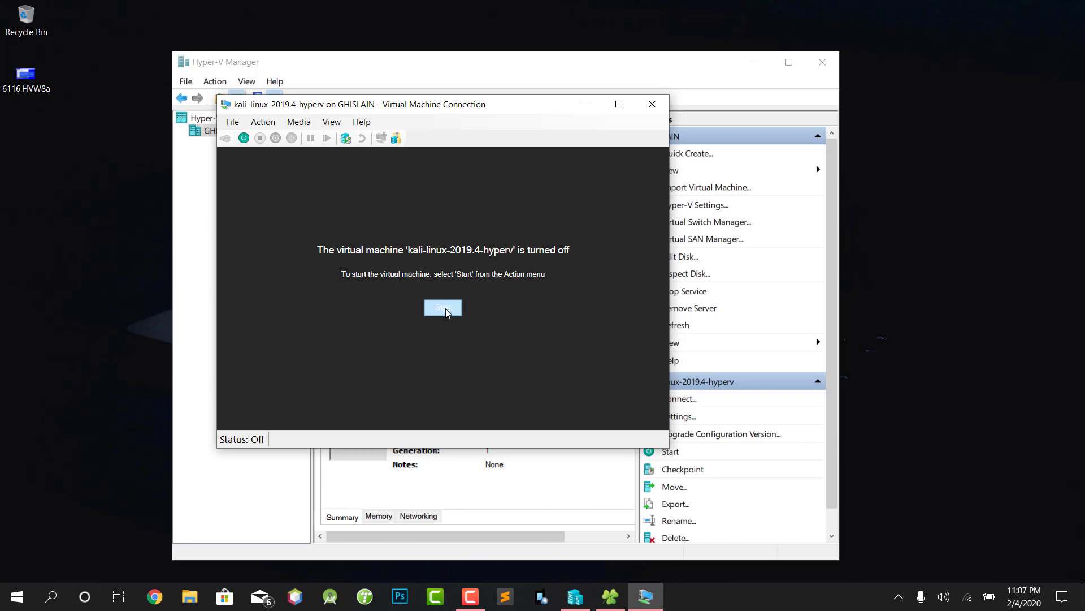
- Start the kali-linux-2019.4-hyperv virtual machine
{"action": "left_click", "coordinate": [442, 308]}
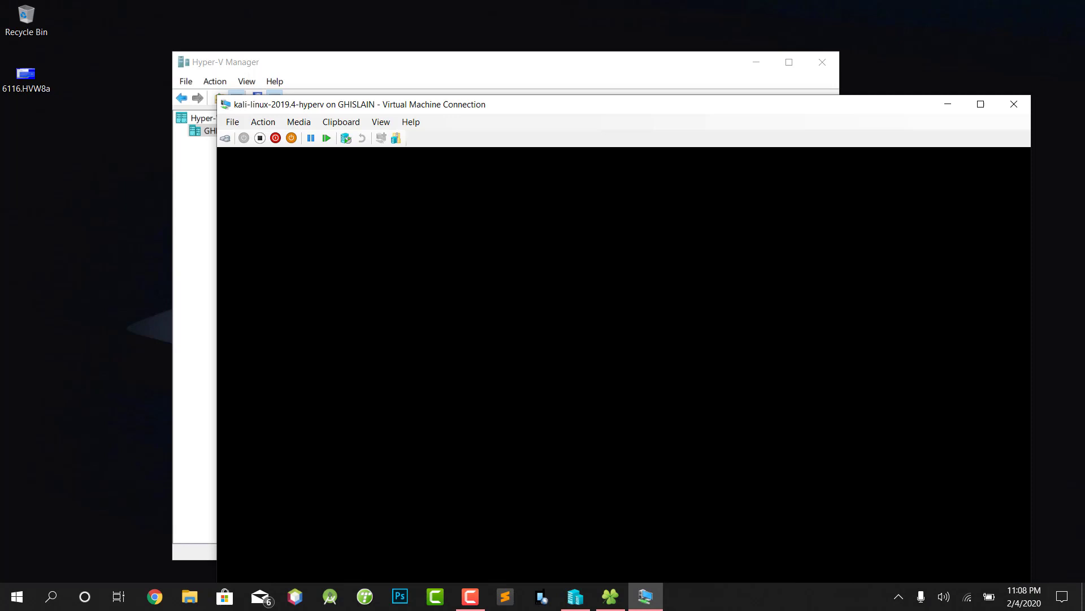
{"action": "mouse_move", "coordinate": [941, 107]}
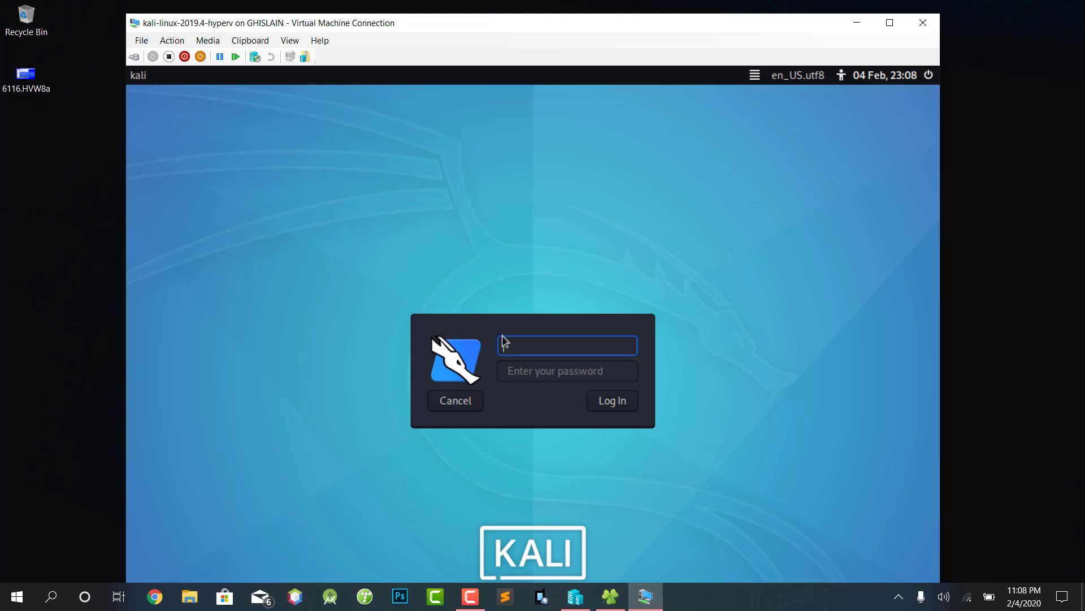
- Log in to Kali as root with the password to reach the desktop
{"action": "type", "text": "booy"}
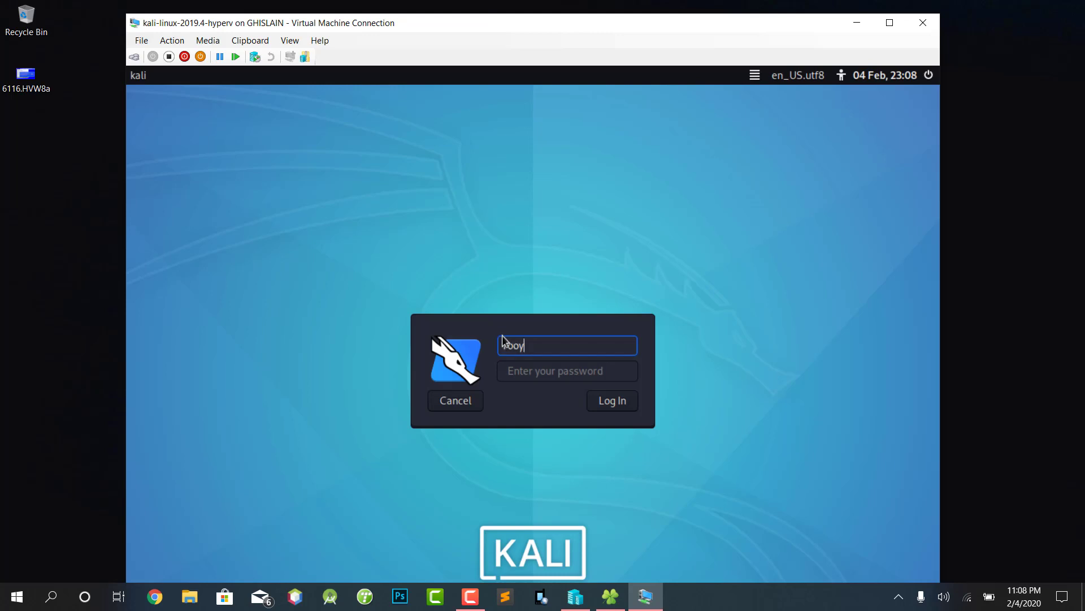
{"action": "type", "text": "root"}
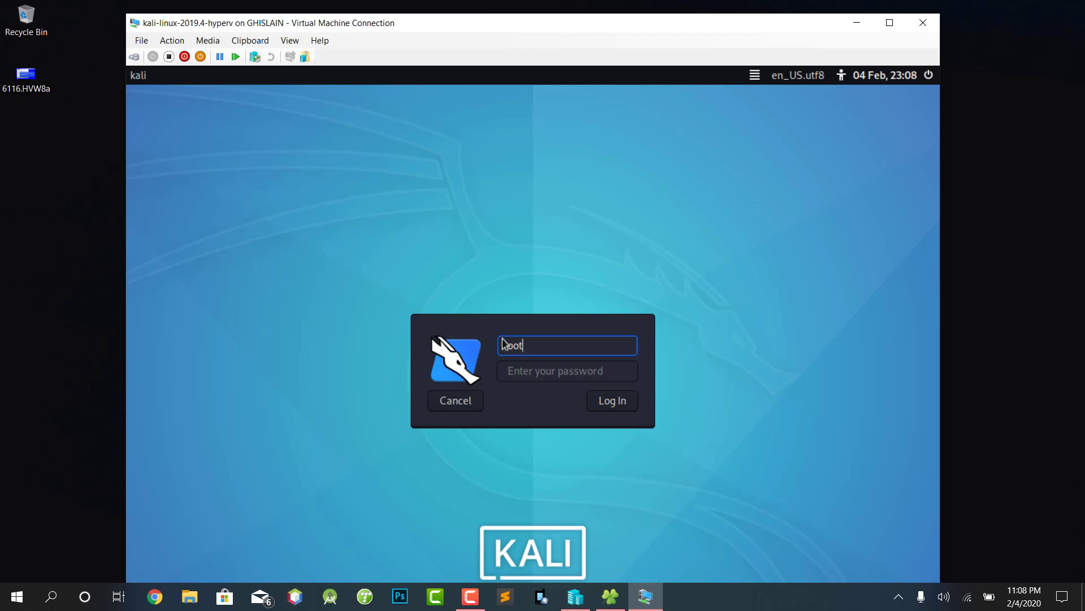
{"action": "left_click", "coordinate": [567, 370]}
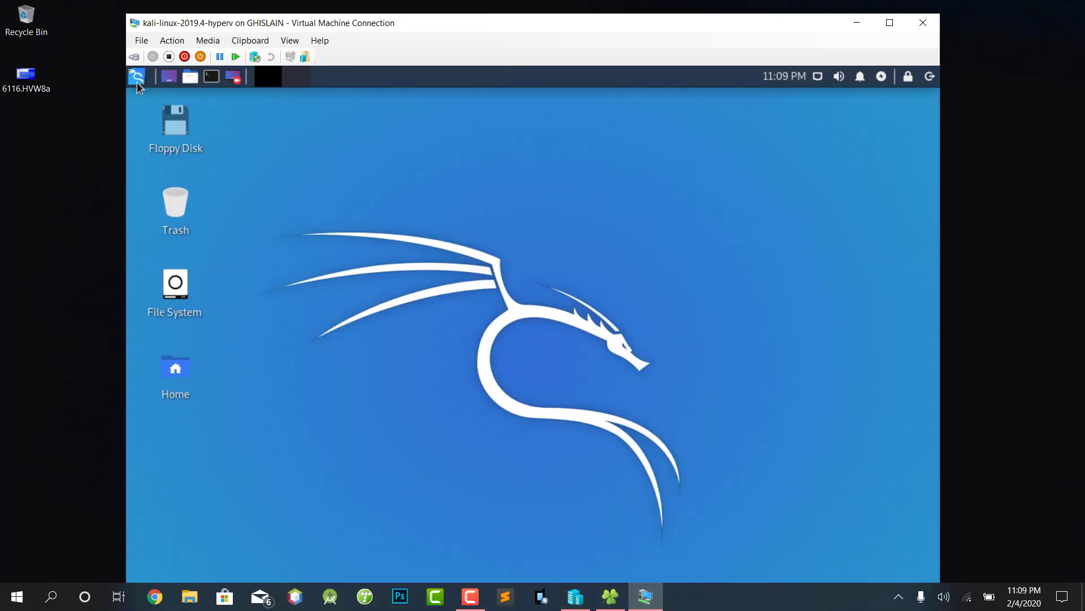
{"action": "left_click", "coordinate": [136, 77]}
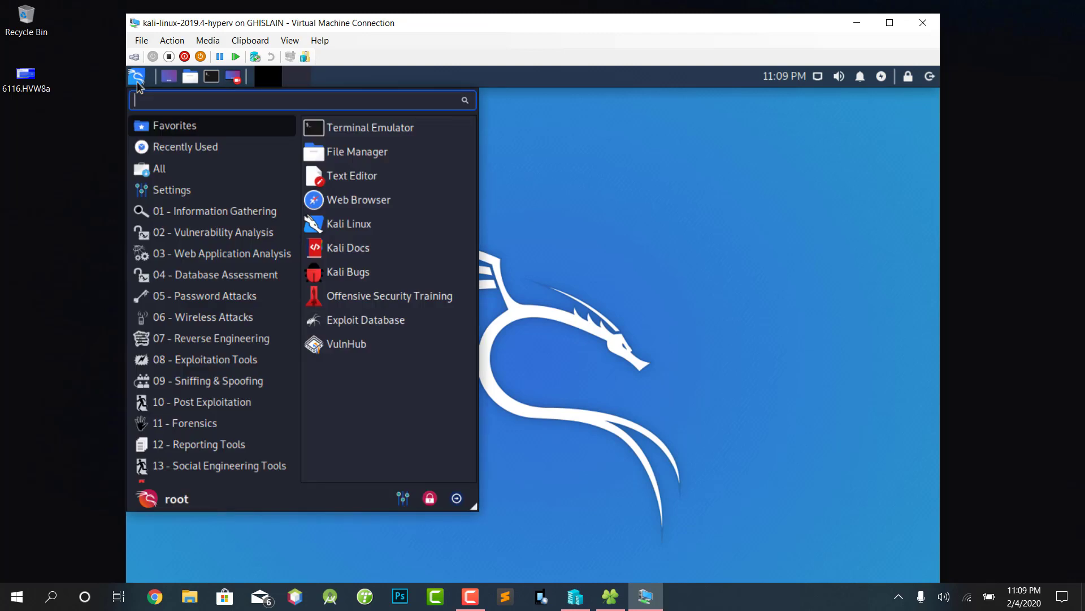
{"action": "mouse_move", "coordinate": [187, 198]}
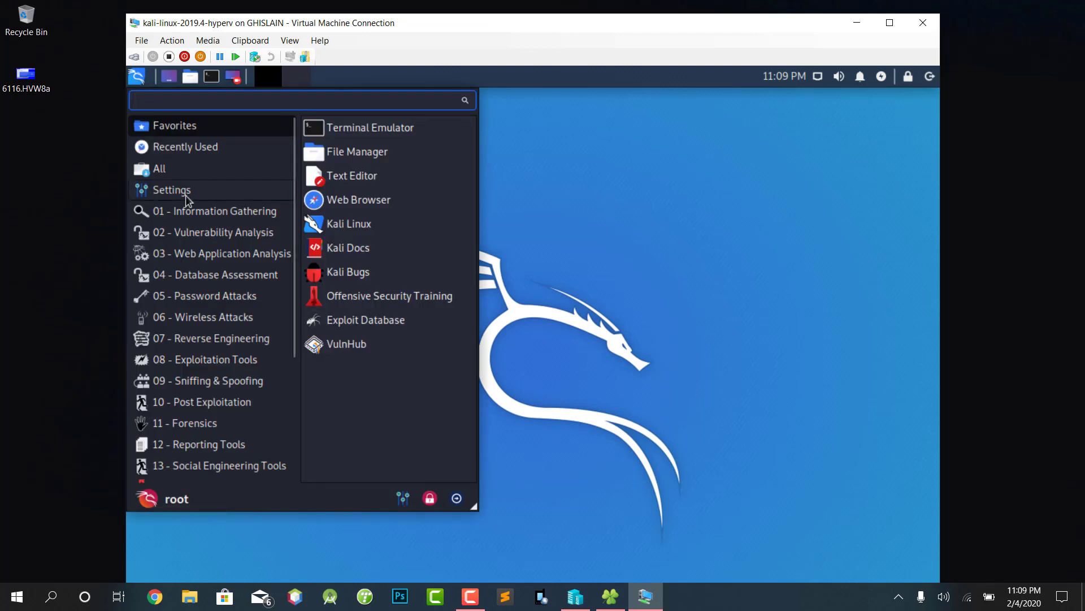
{"action": "scroll", "scroll_direction": "down", "scroll_amount": 3}
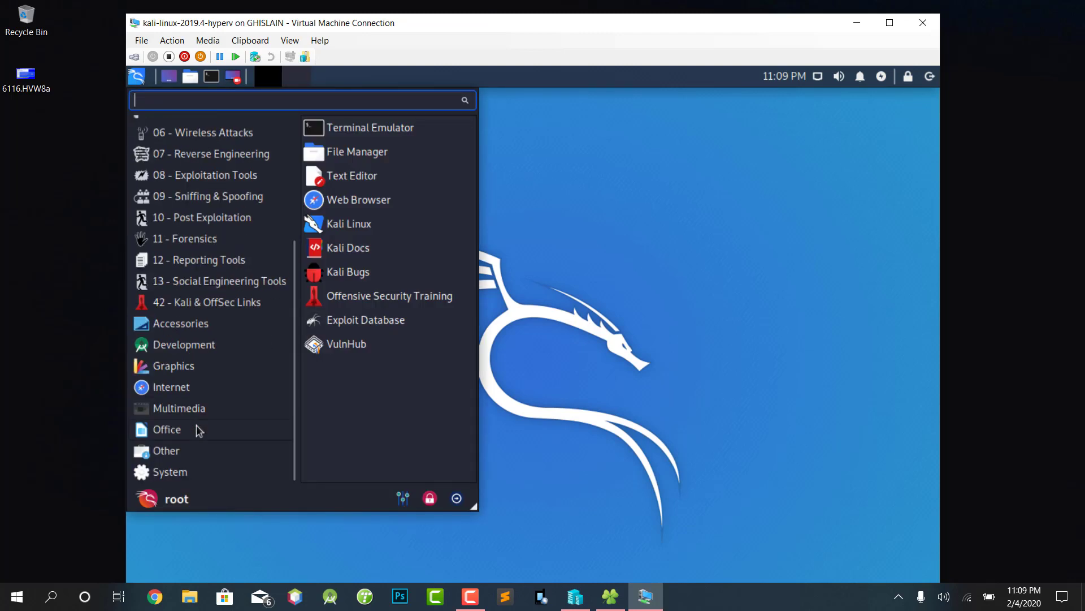
{"action": "mouse_move", "coordinate": [561, 387]}
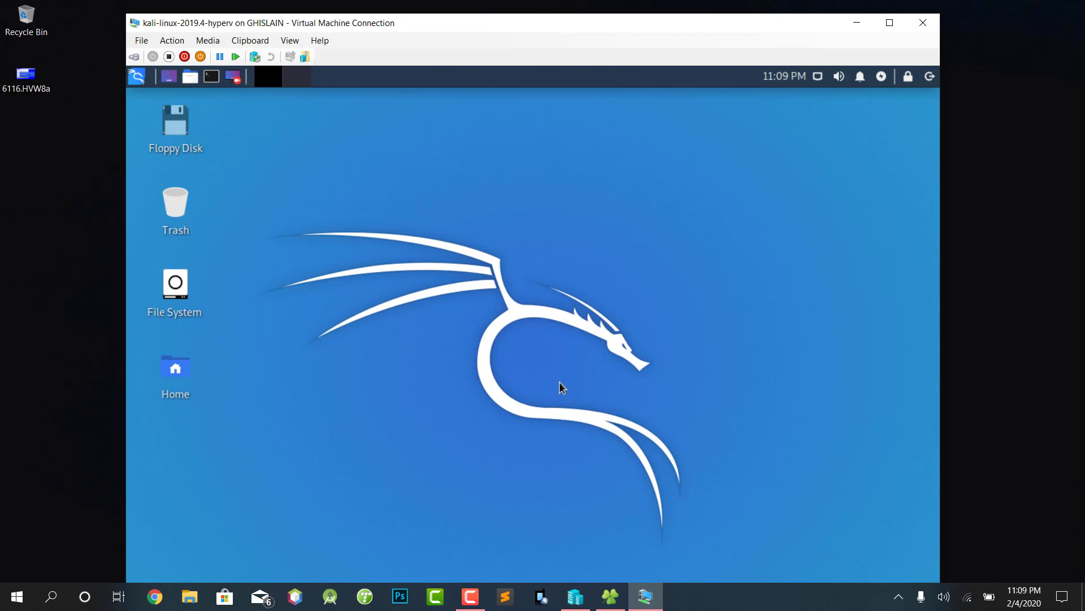
{"action": "mouse_move", "coordinate": [498, 286]}
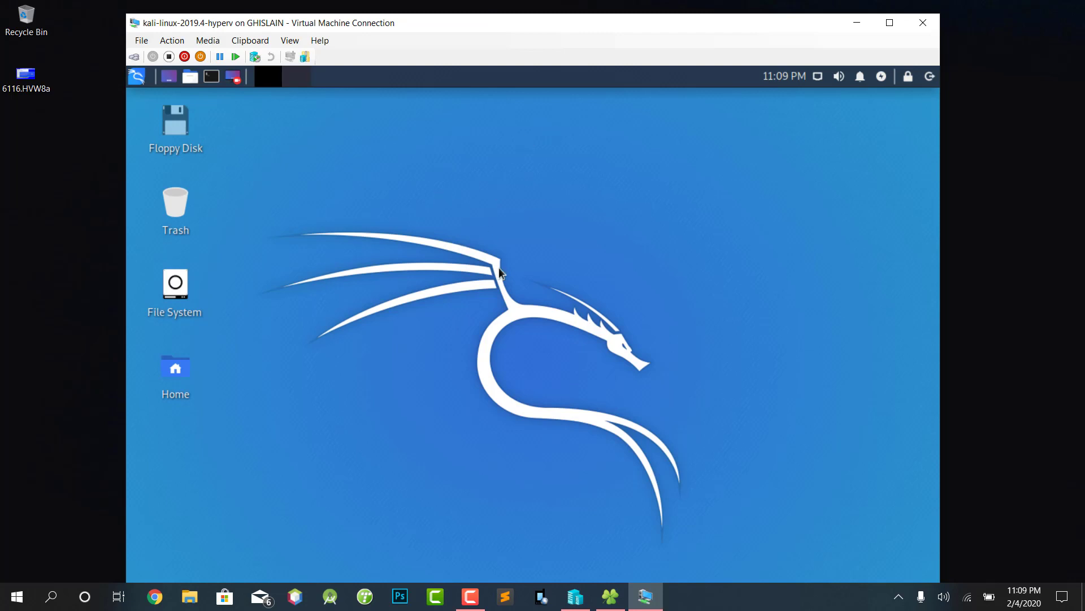
{"action": "mouse_move", "coordinate": [550, 288]}
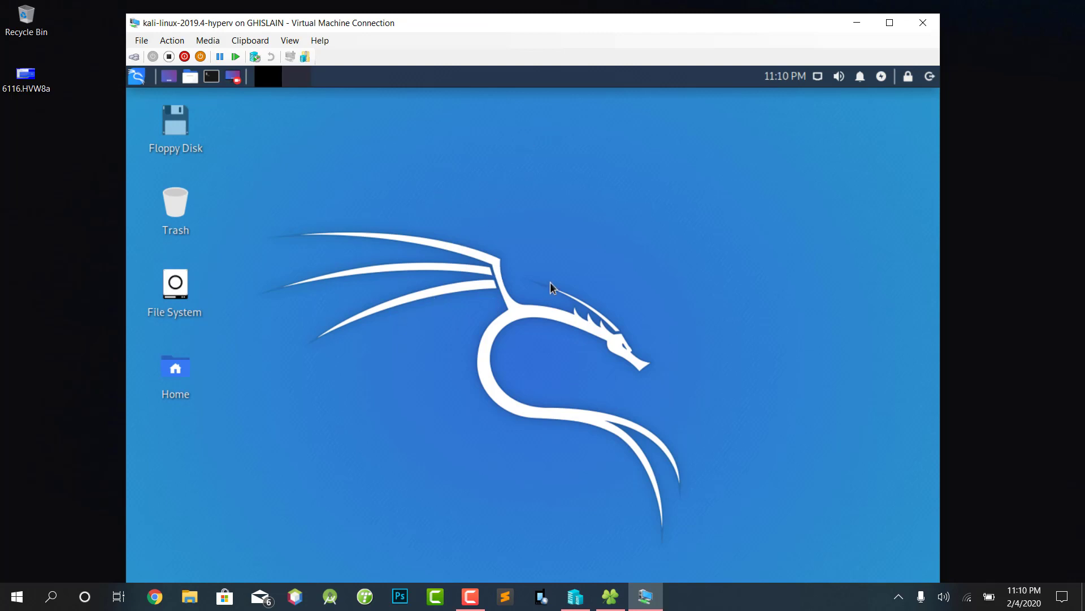
{"action": "mouse_move", "coordinate": [923, 22]}
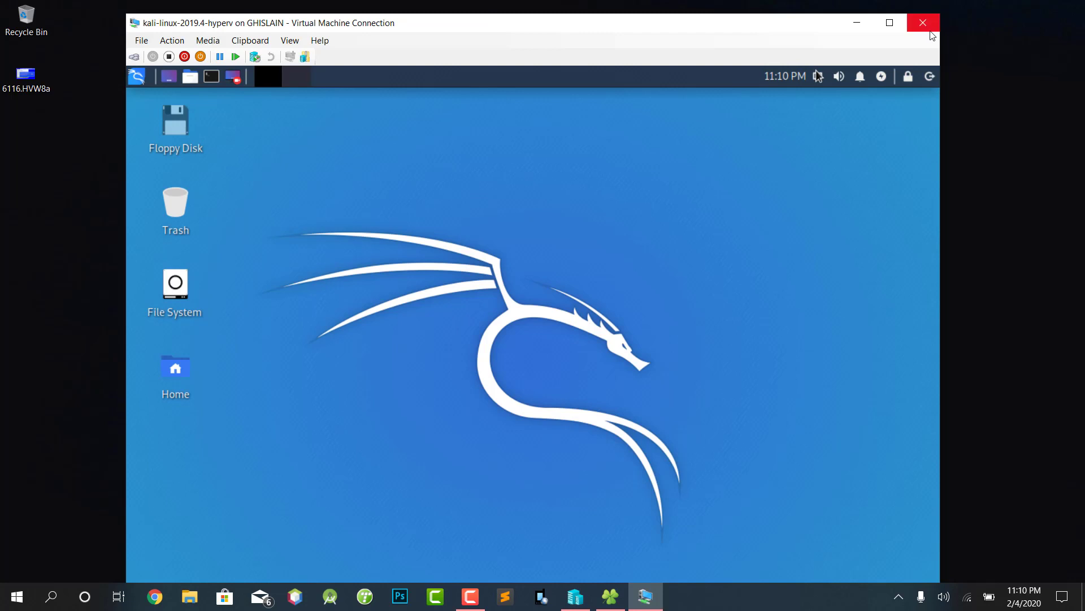